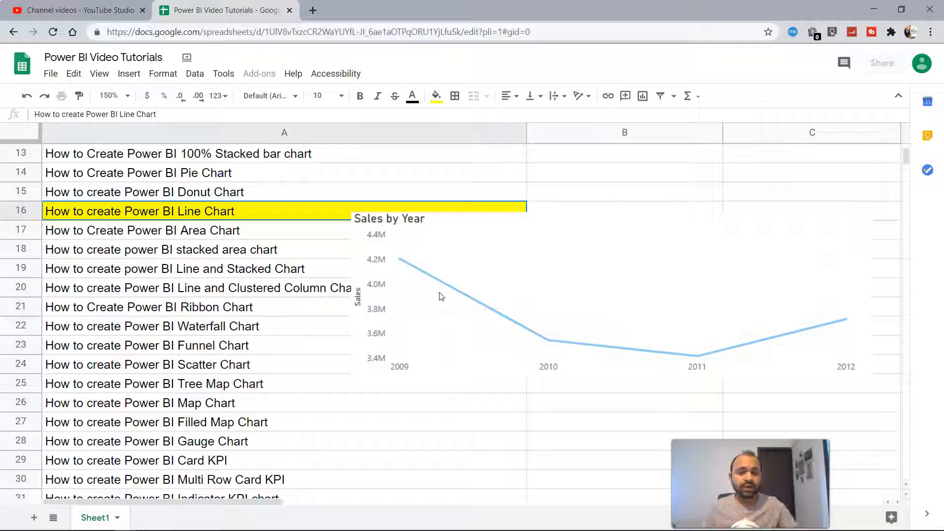
{"action": "mouse_move", "coordinate": [406, 265]}
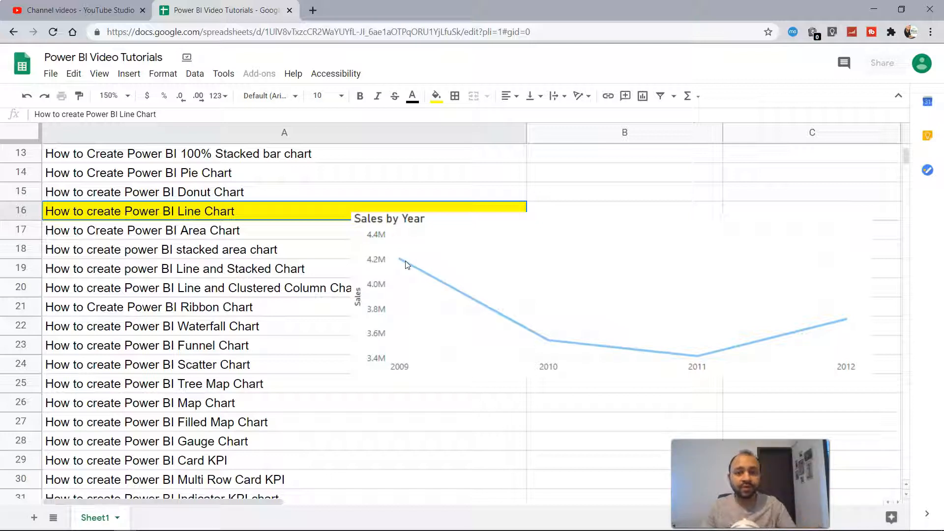
{"action": "mouse_move", "coordinate": [400, 265]}
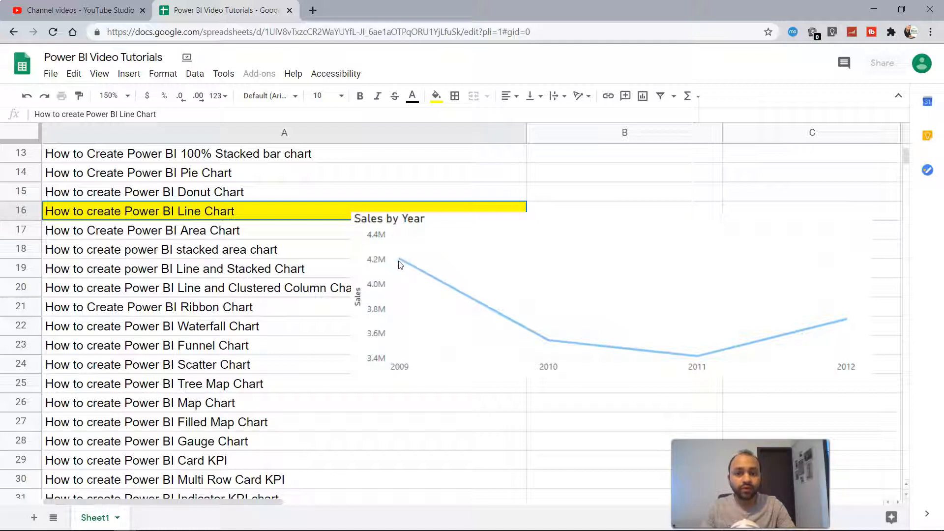
{"action": "mouse_move", "coordinate": [842, 333]}
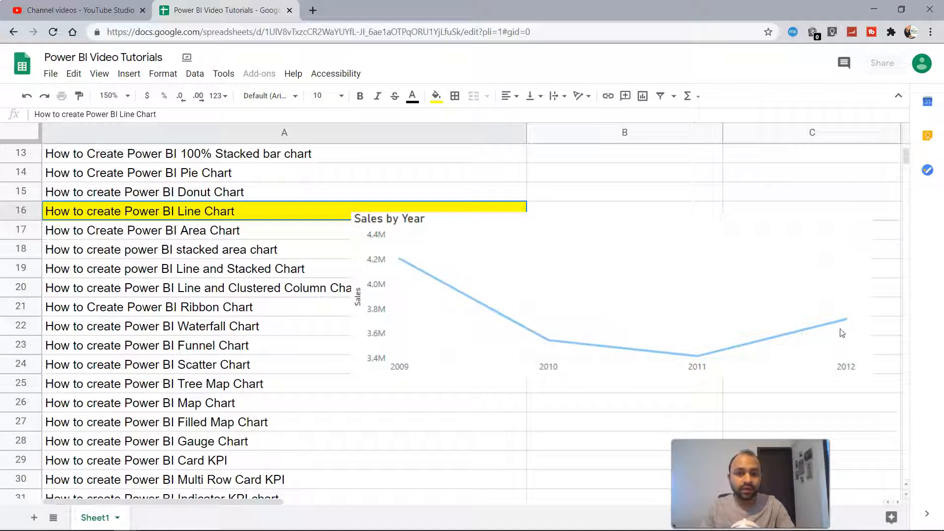
{"action": "mouse_move", "coordinate": [846, 324]}
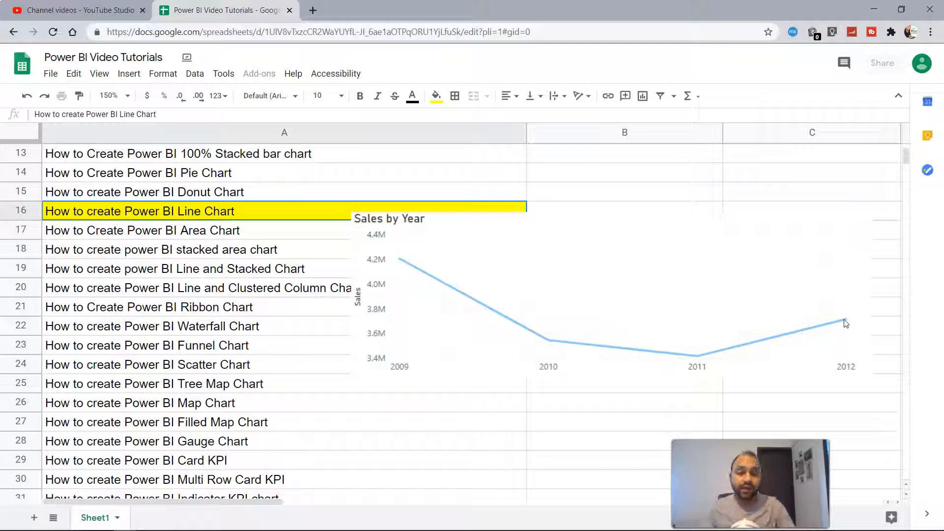
{"action": "mouse_move", "coordinate": [805, 338]}
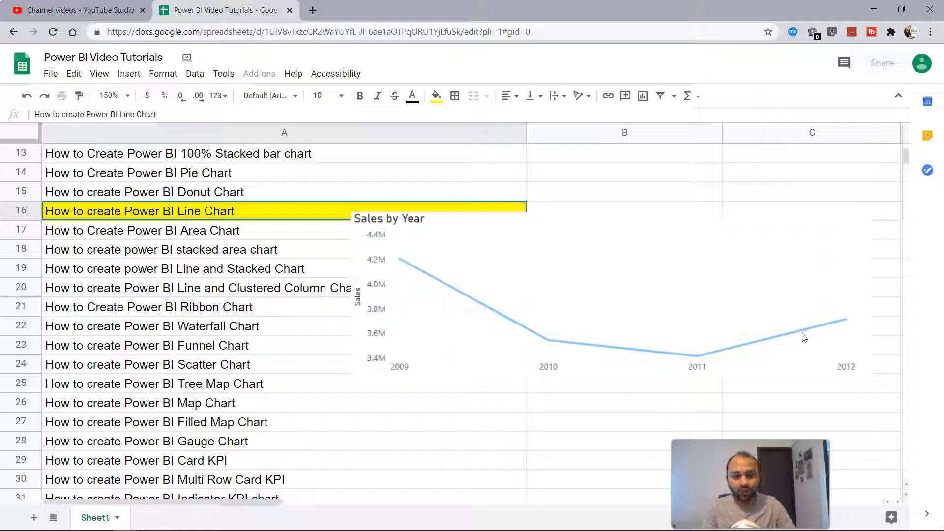
{"action": "mouse_move", "coordinate": [805, 345]}
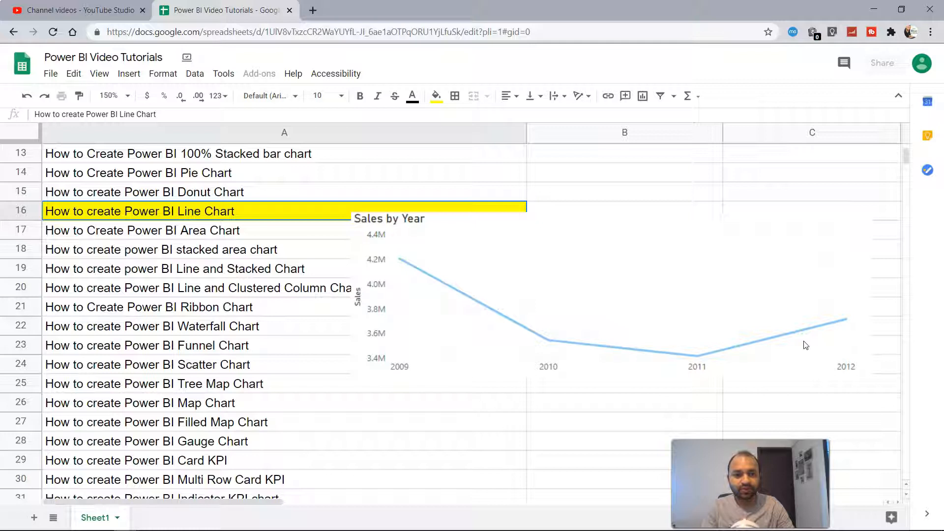
Step: Switch to the Power BI report and insert a blank line chart visual
{"action": "left_click", "coordinate": [602, 295]}
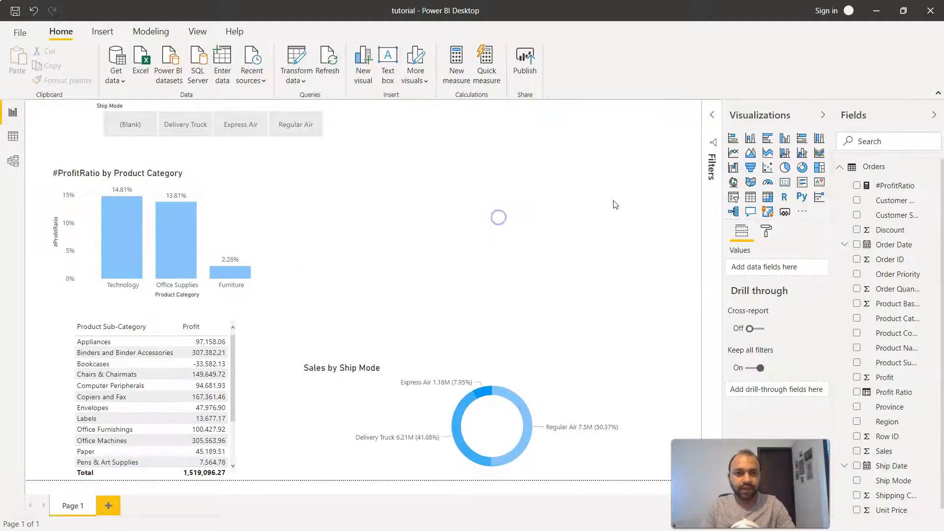
{"action": "mouse_move", "coordinate": [734, 152]}
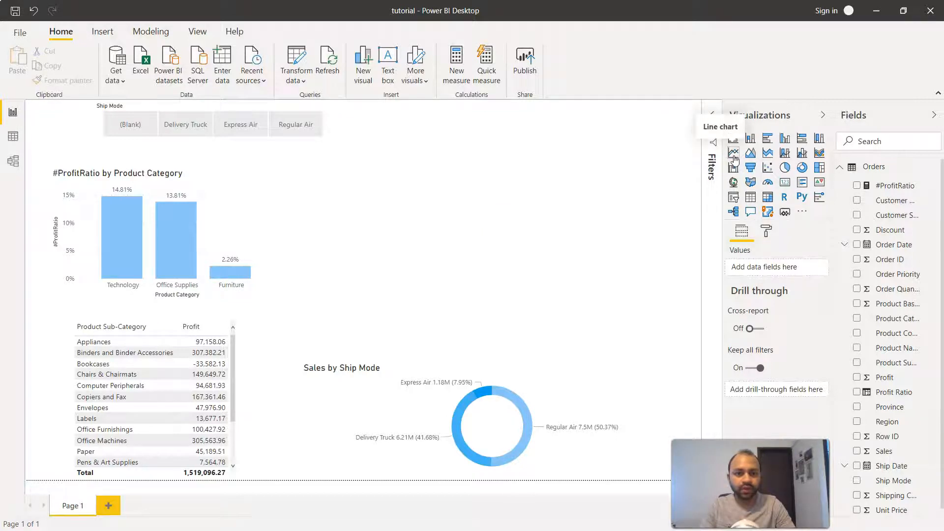
{"action": "left_click", "coordinate": [733, 153]}
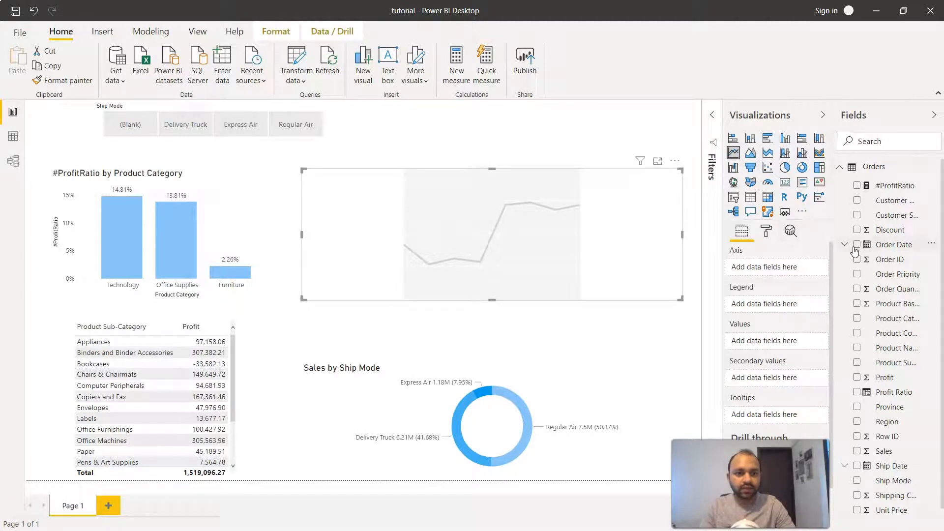
Step: Add Order Date to the axis and Sales to values, plotting Sales by Year
{"action": "left_click", "coordinate": [857, 244]}
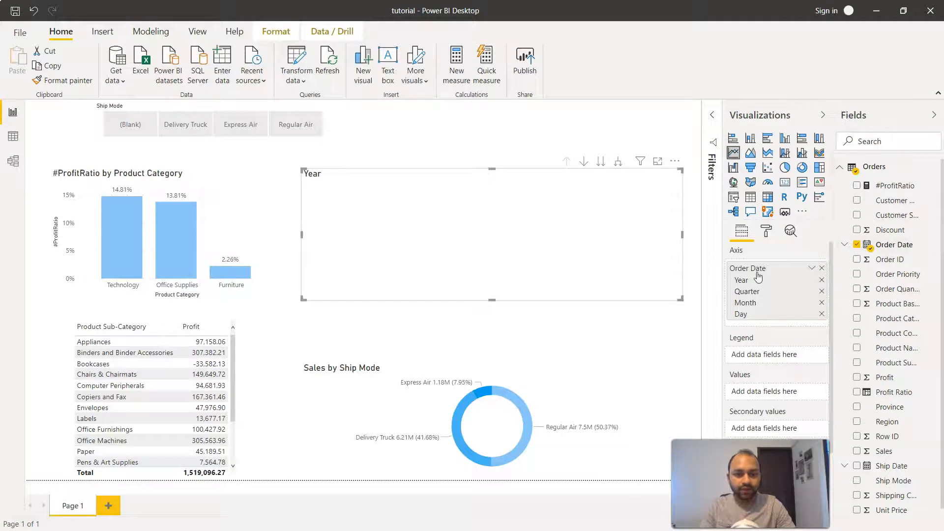
{"action": "mouse_move", "coordinate": [741, 280]}
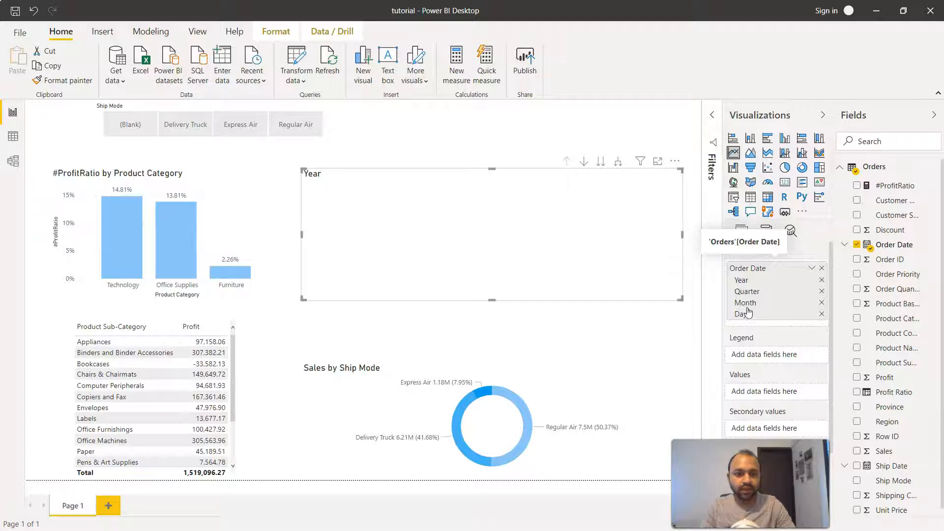
{"action": "mouse_move", "coordinate": [746, 316]}
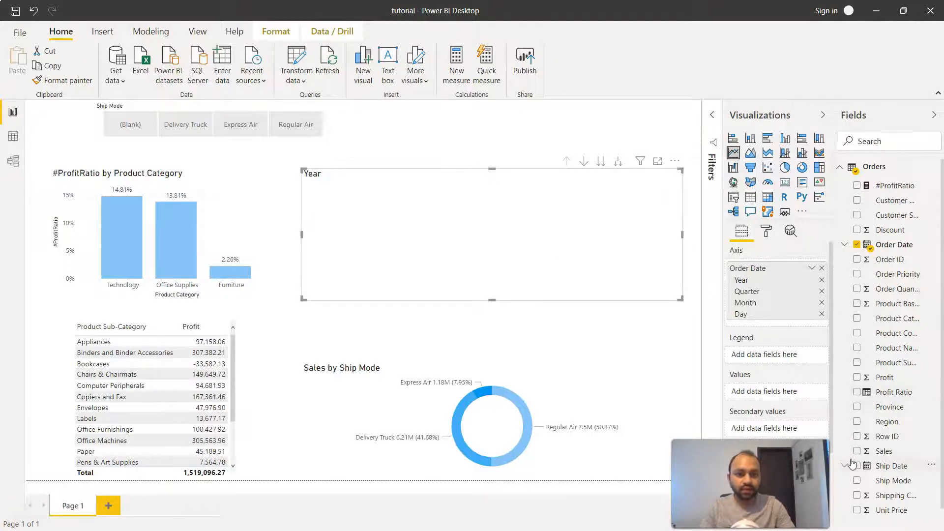
{"action": "left_click", "coordinate": [858, 451]}
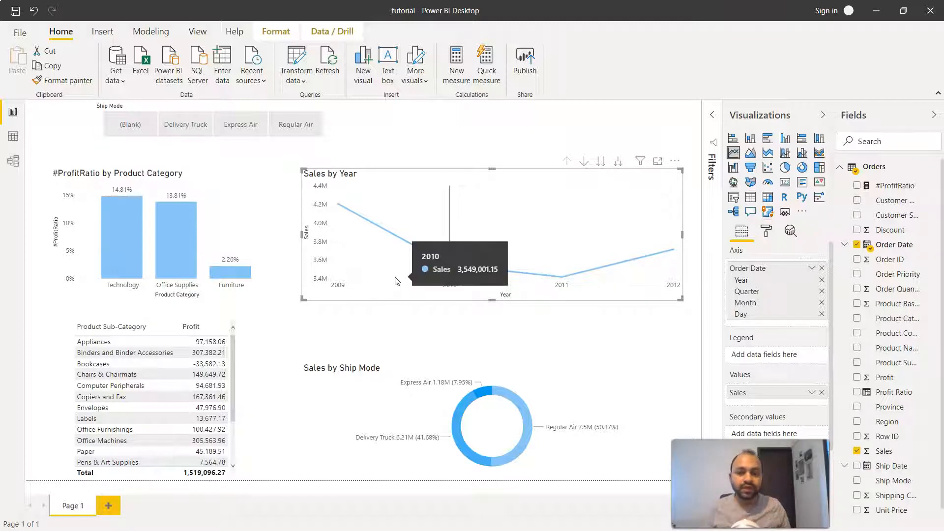
{"action": "mouse_move", "coordinate": [417, 144]}
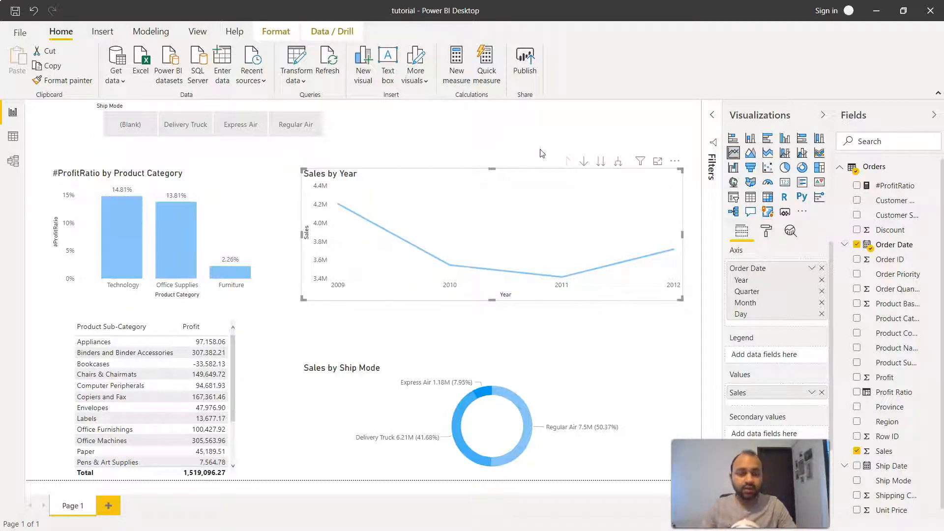
{"action": "mouse_move", "coordinate": [557, 159]}
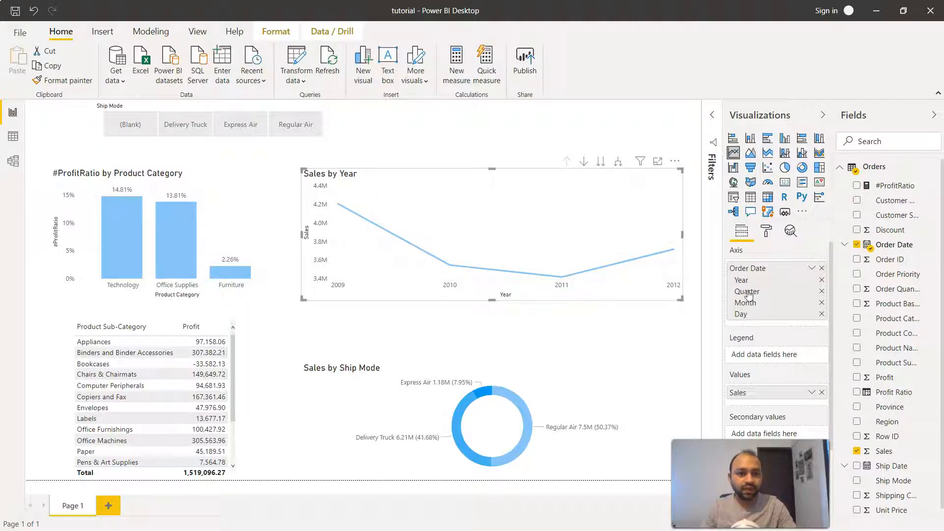
{"action": "mouse_move", "coordinate": [750, 314]}
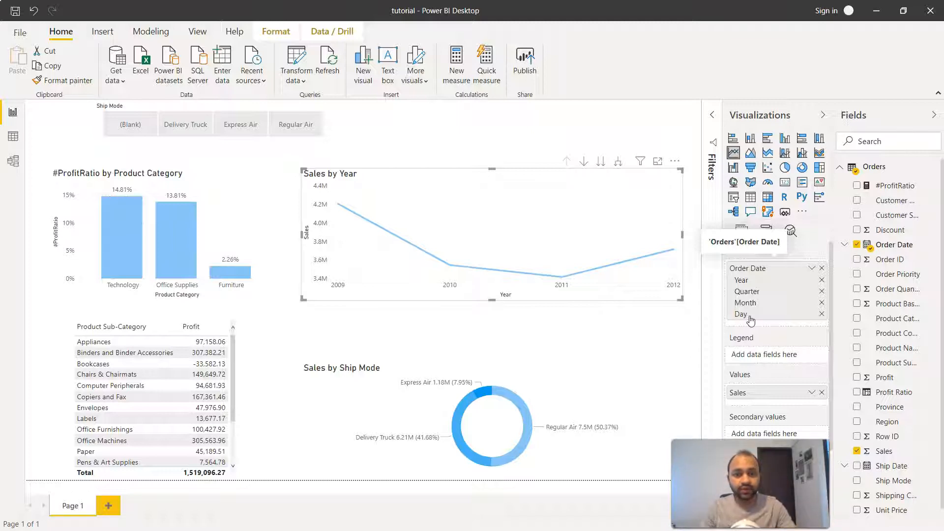
{"action": "mouse_move", "coordinate": [584, 160]}
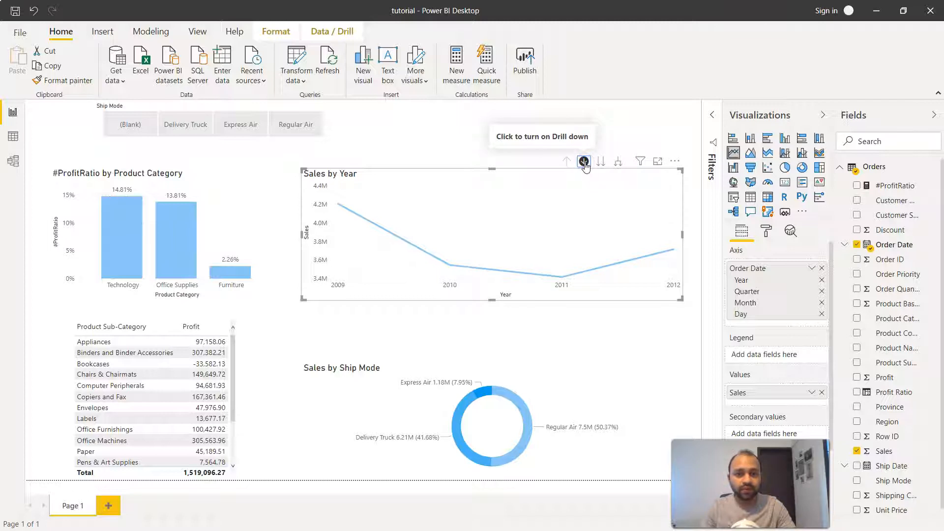
{"action": "mouse_move", "coordinate": [564, 283]}
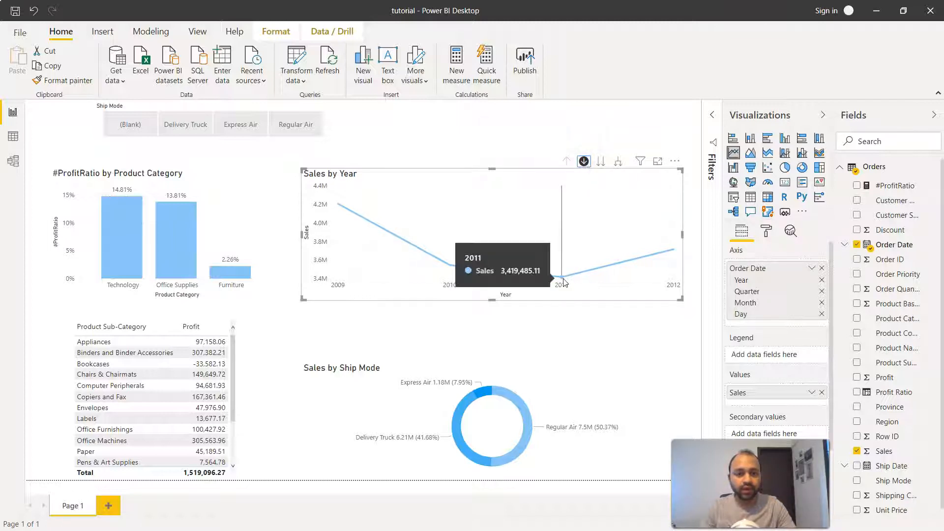
{"action": "mouse_move", "coordinate": [470, 284]}
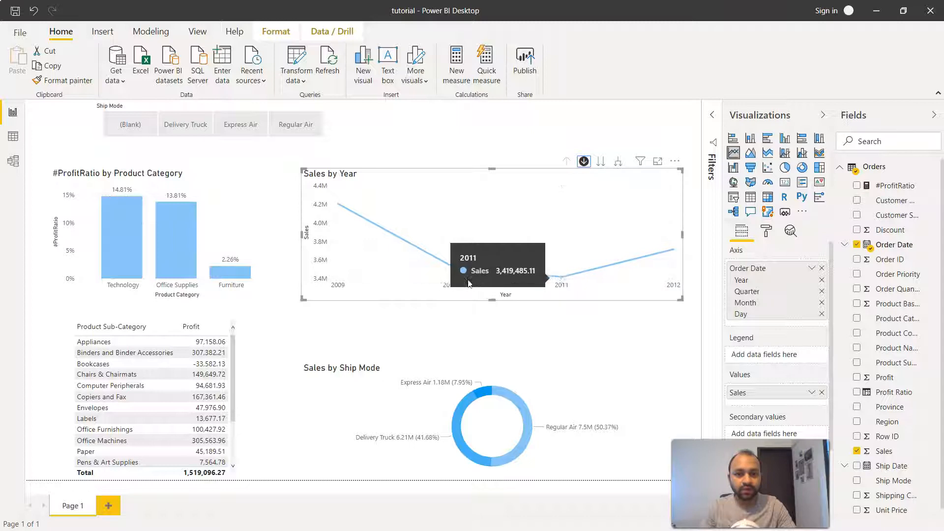
{"action": "mouse_move", "coordinate": [349, 233]}
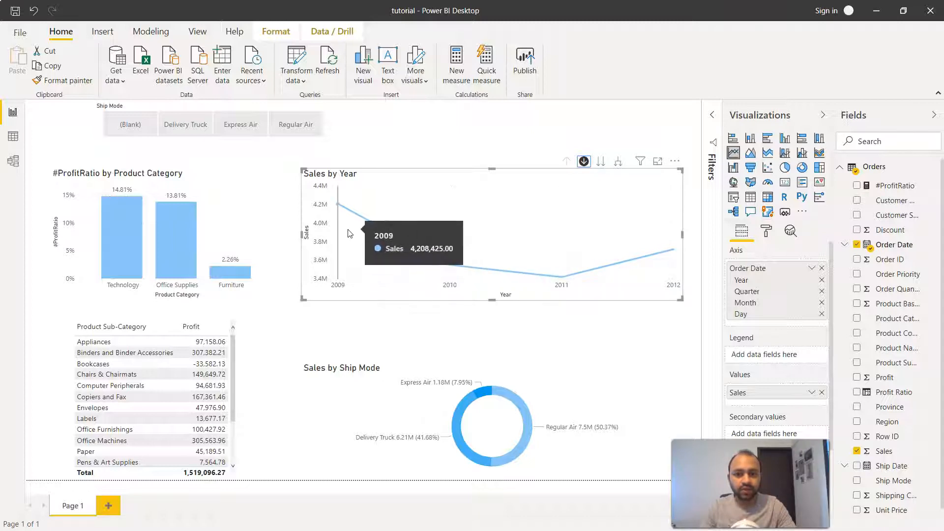
{"action": "mouse_move", "coordinate": [451, 272]}
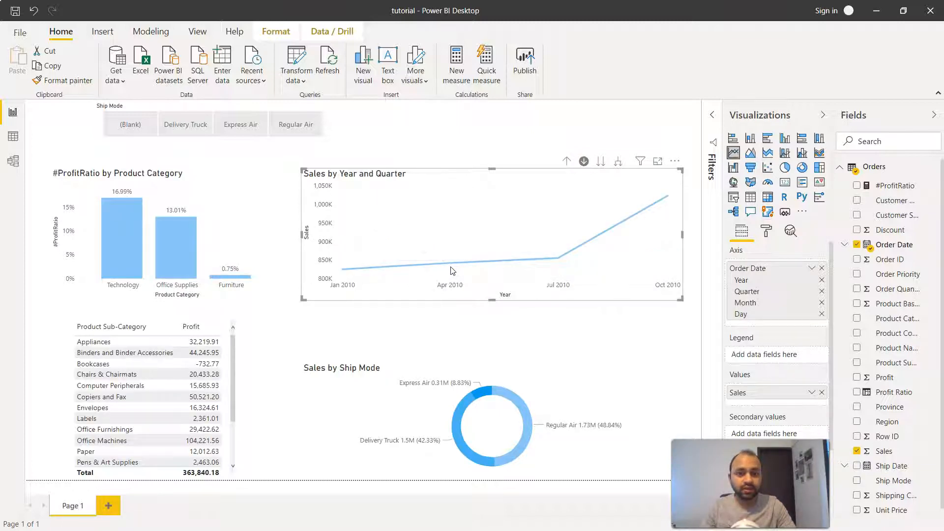
{"action": "mouse_move", "coordinate": [450, 252]}
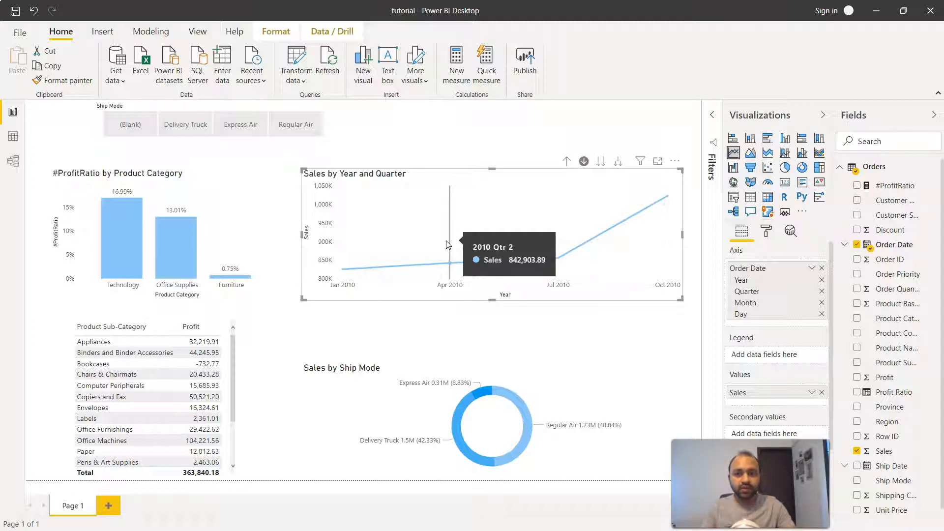
{"action": "mouse_move", "coordinate": [340, 177]}
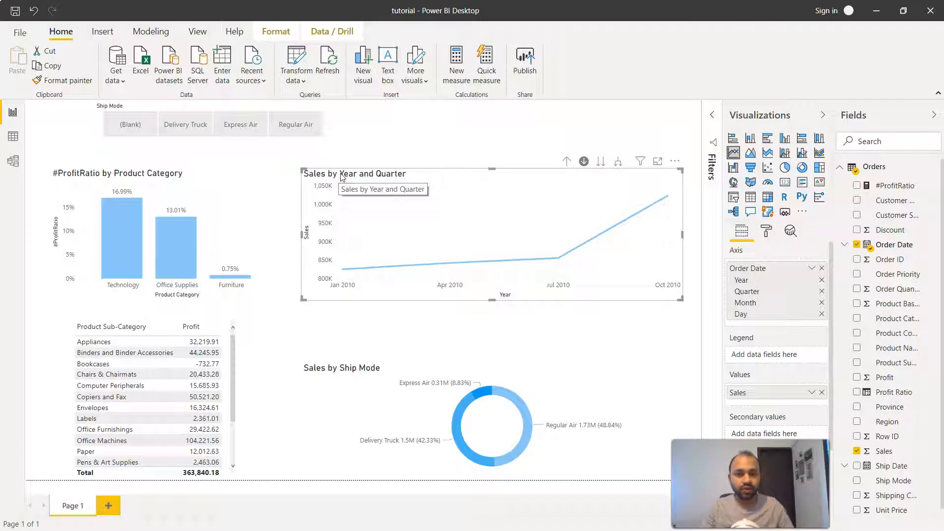
{"action": "mouse_move", "coordinate": [343, 270]}
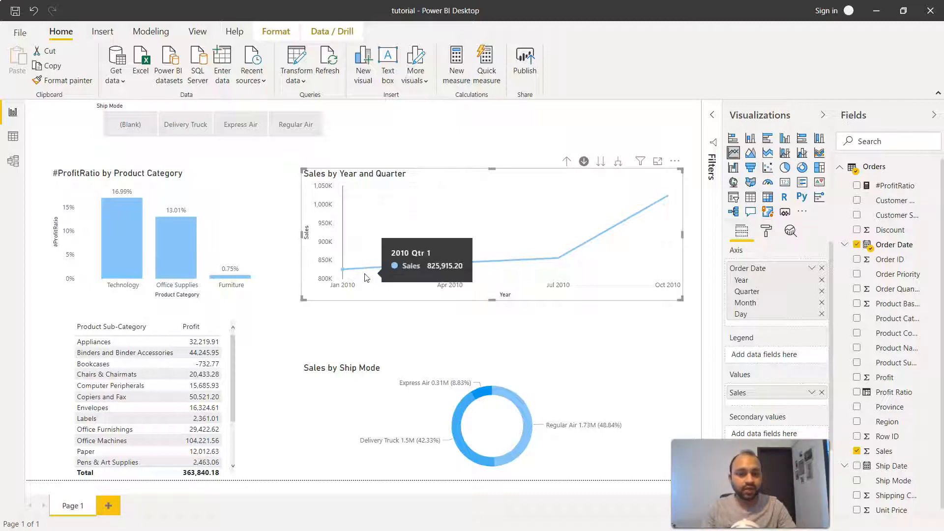
{"action": "mouse_move", "coordinate": [660, 191]}
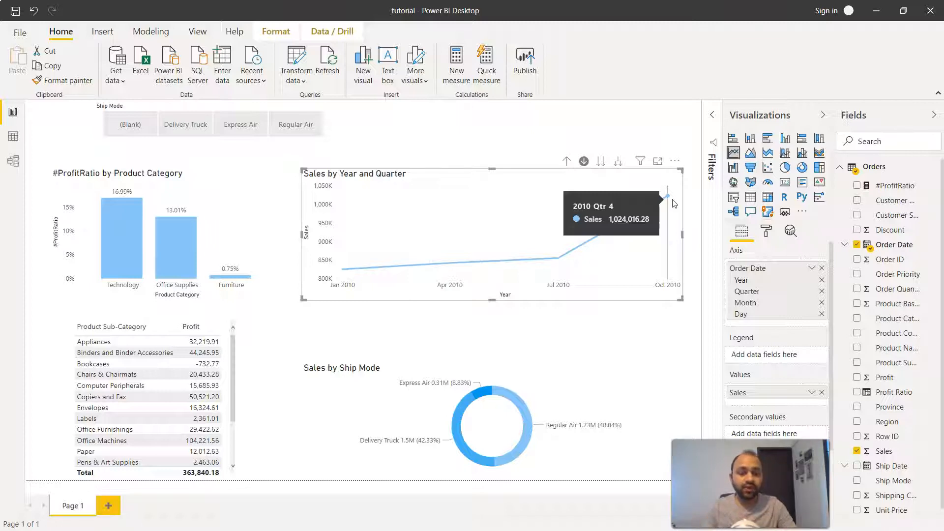
{"action": "mouse_move", "coordinate": [670, 214]}
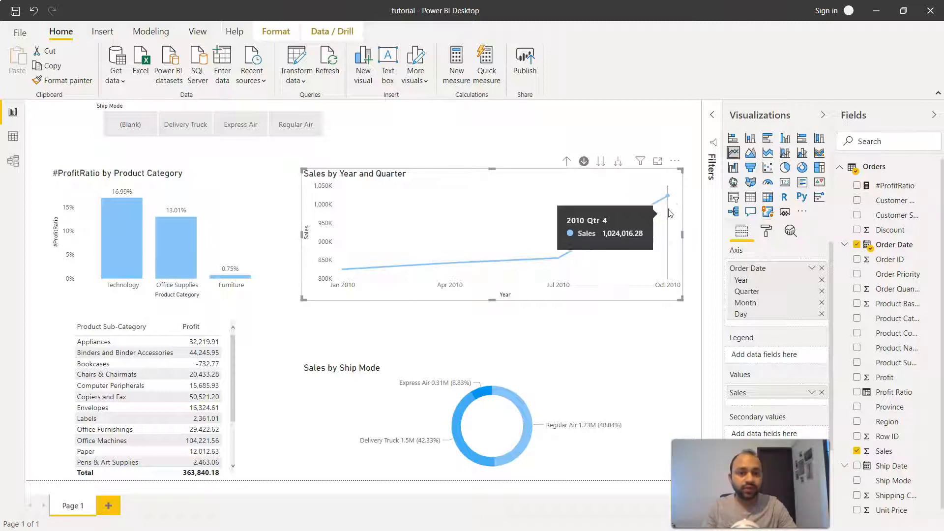
{"action": "mouse_move", "coordinate": [670, 201]}
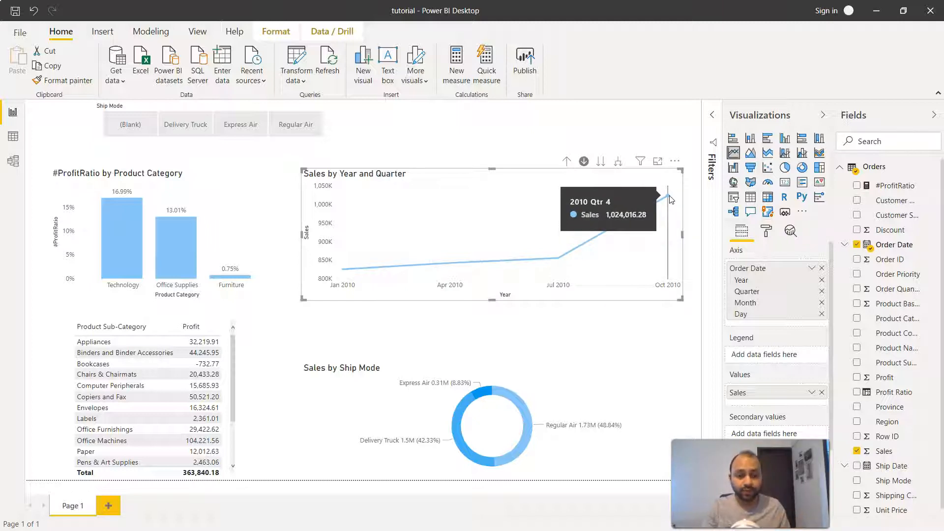
Step: Drill down on a chart point to show Sales by month for Q4 2010
{"action": "left_click", "coordinate": [668, 197]}
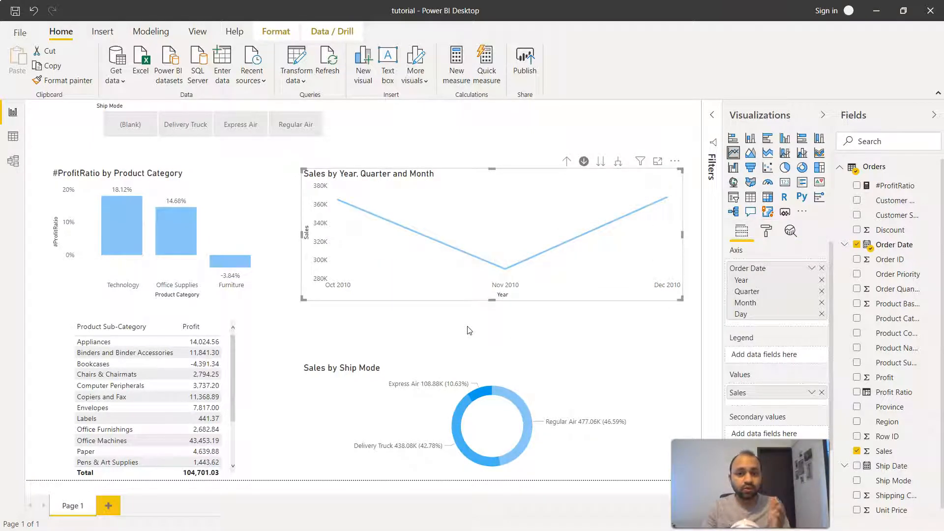
{"action": "mouse_move", "coordinate": [338, 215]}
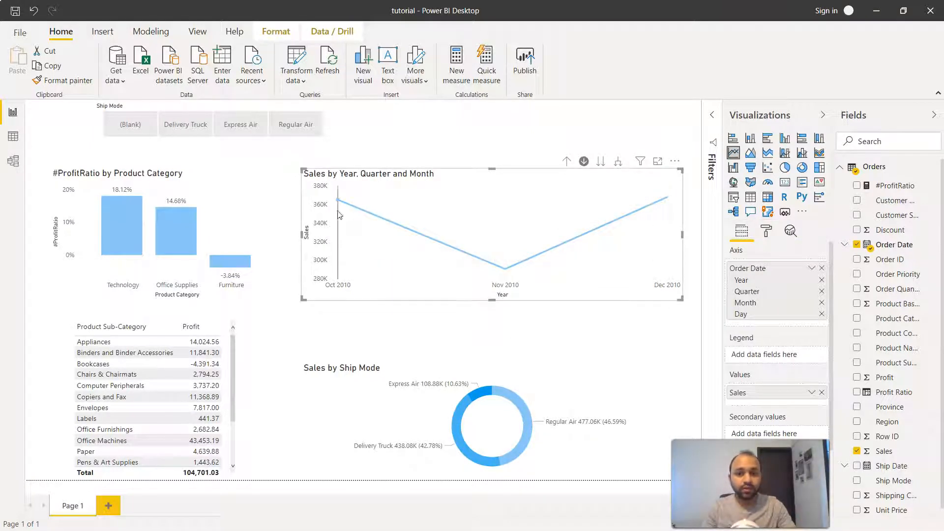
{"action": "mouse_move", "coordinate": [505, 267]}
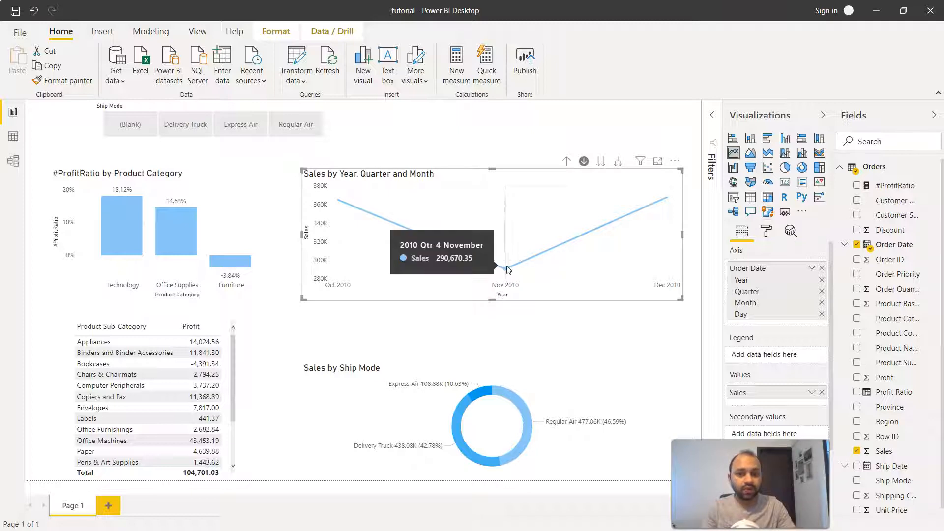
{"action": "mouse_move", "coordinate": [668, 202]}
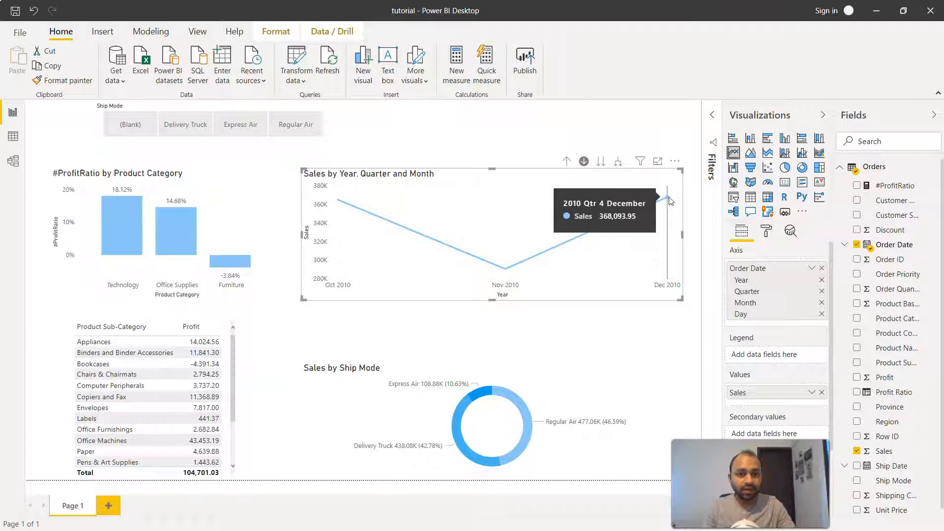
{"action": "mouse_move", "coordinate": [493, 259]}
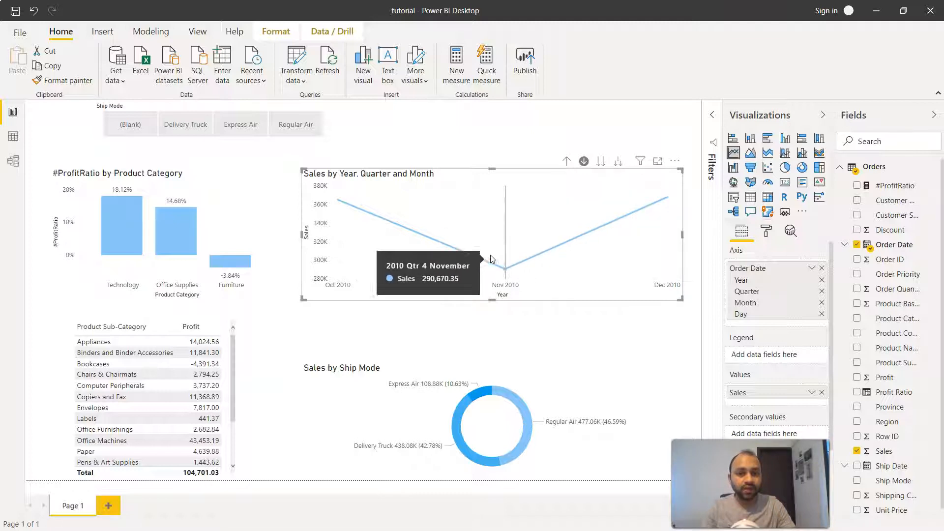
{"action": "mouse_move", "coordinate": [507, 272]}
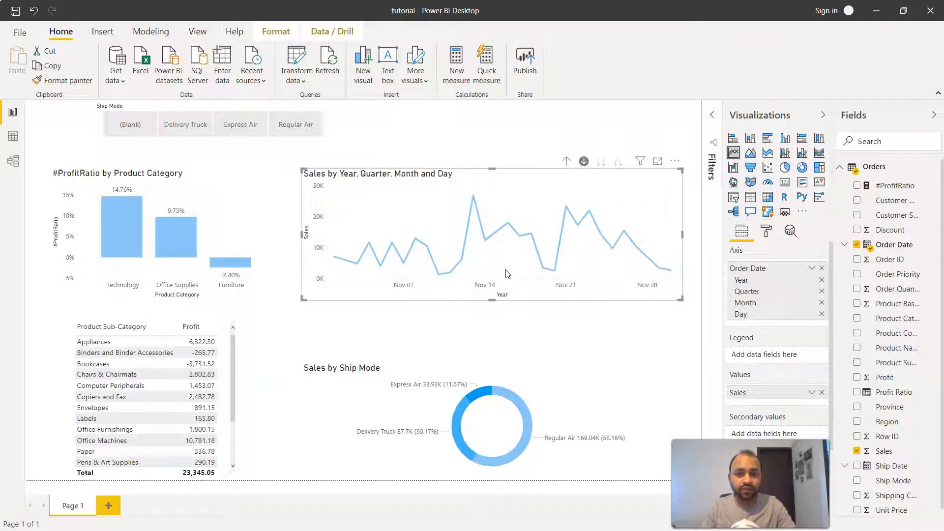
{"action": "mouse_move", "coordinate": [435, 277]}
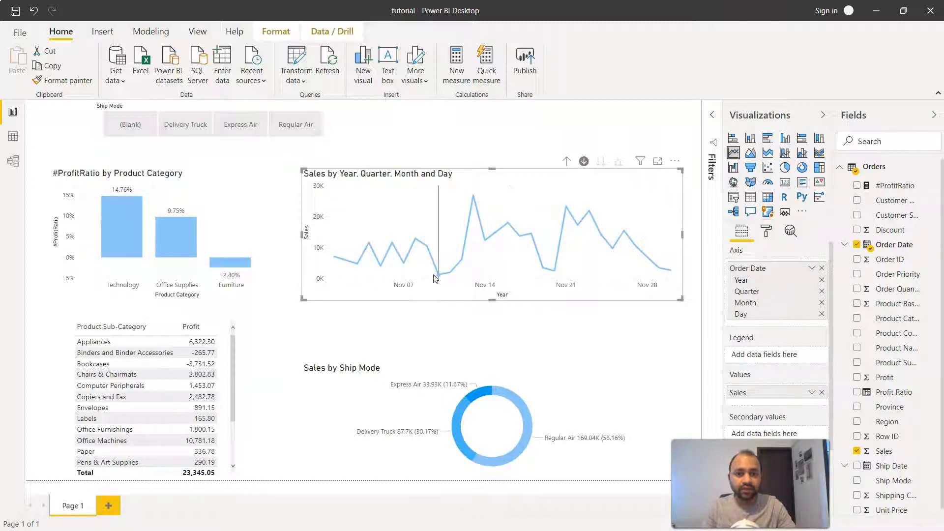
{"action": "mouse_move", "coordinate": [437, 278]}
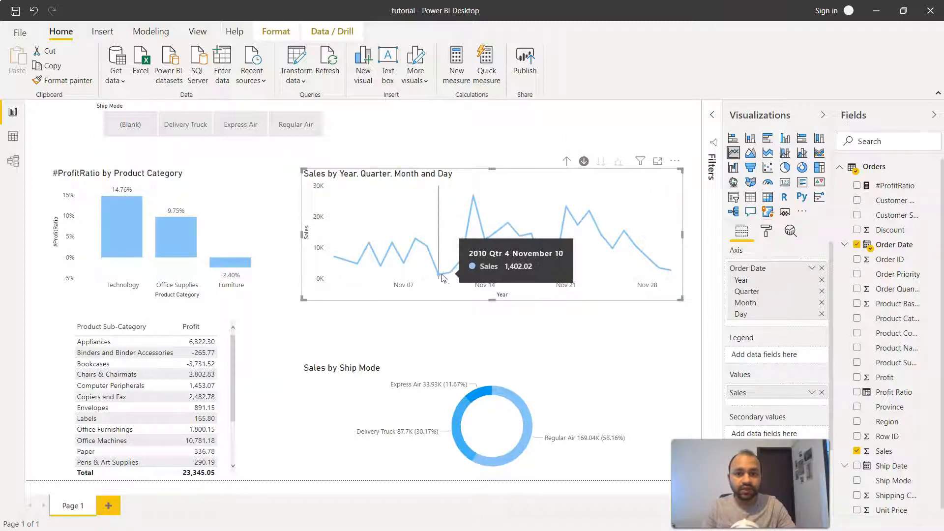
{"action": "mouse_move", "coordinate": [668, 283]}
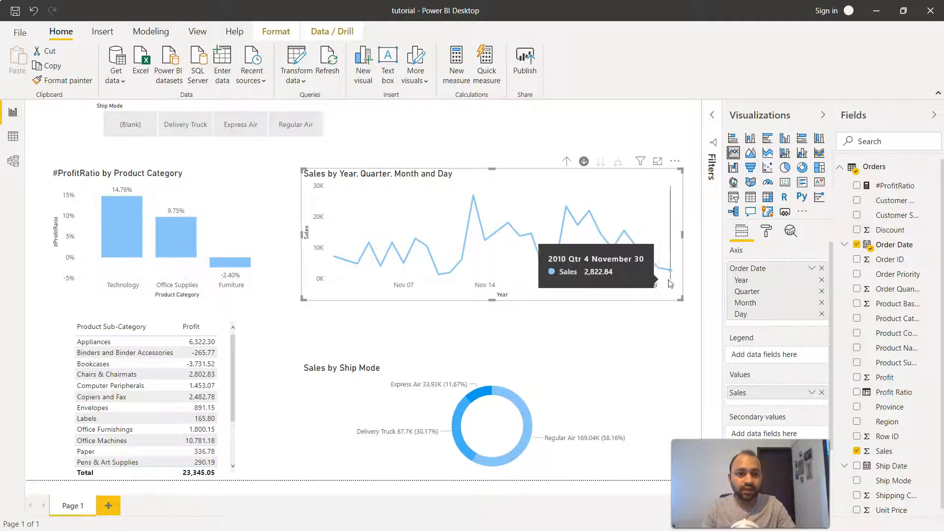
{"action": "mouse_move", "coordinate": [667, 278]}
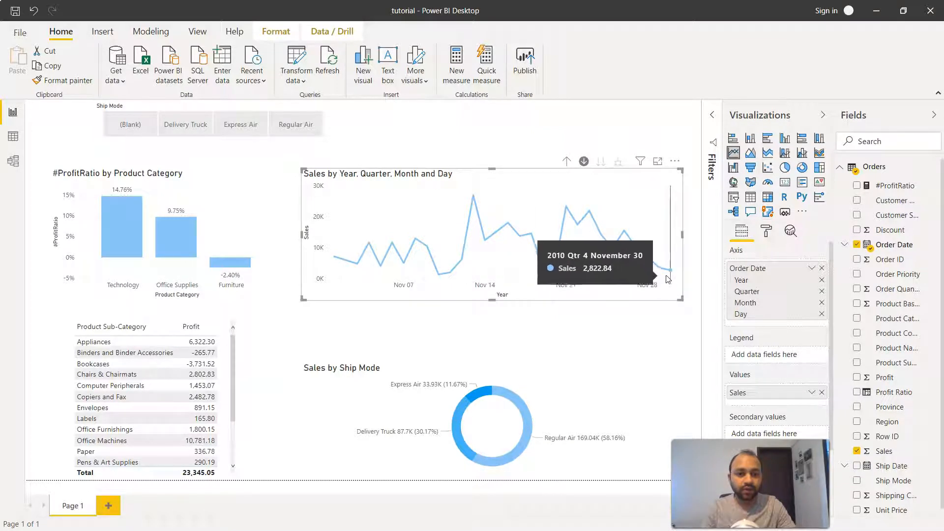
{"action": "mouse_move", "coordinate": [451, 276]}
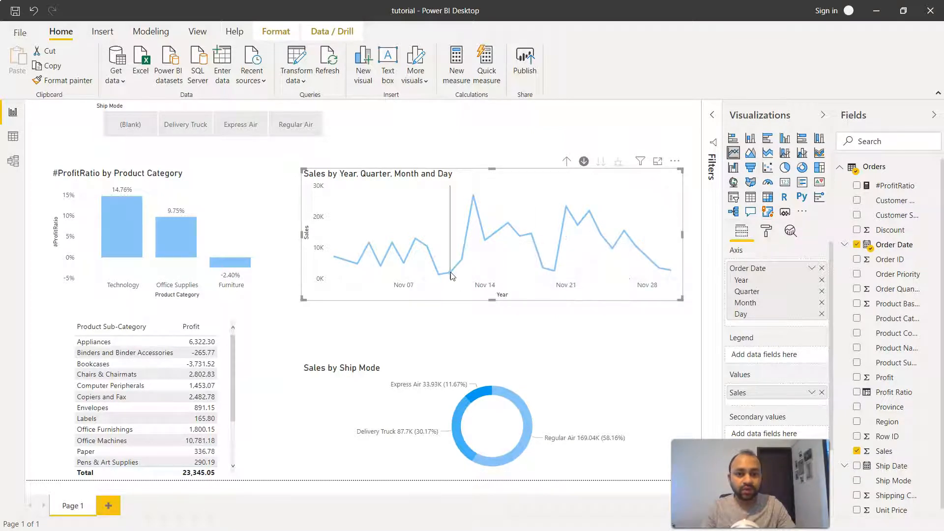
{"action": "mouse_move", "coordinate": [442, 276]}
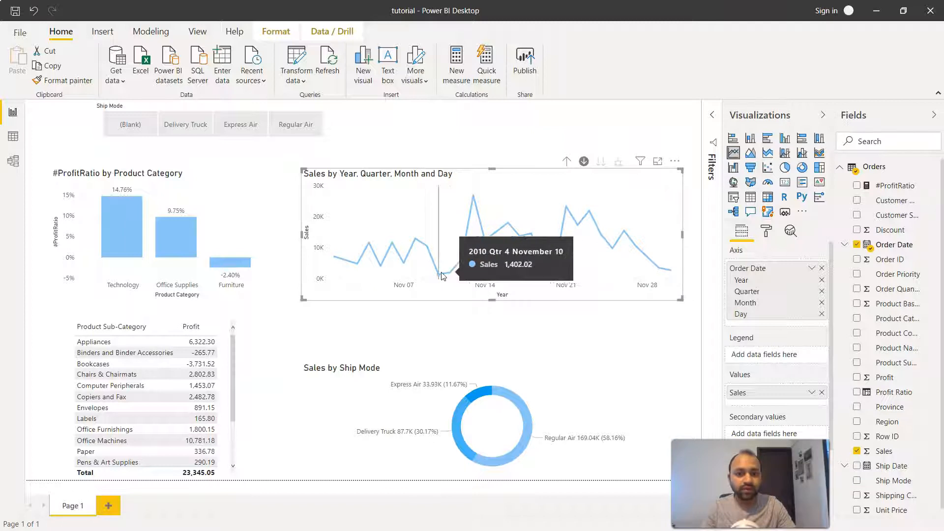
{"action": "mouse_move", "coordinate": [449, 274]}
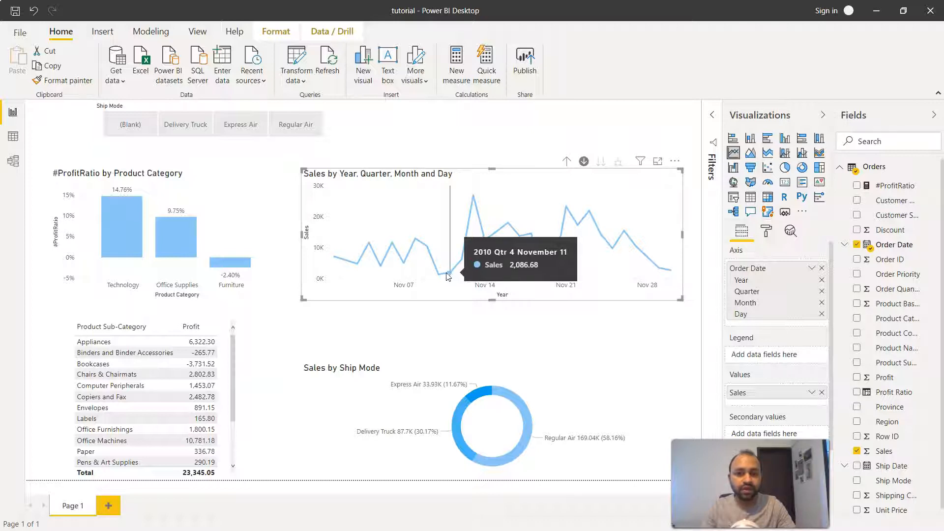
{"action": "mouse_move", "coordinate": [442, 277]}
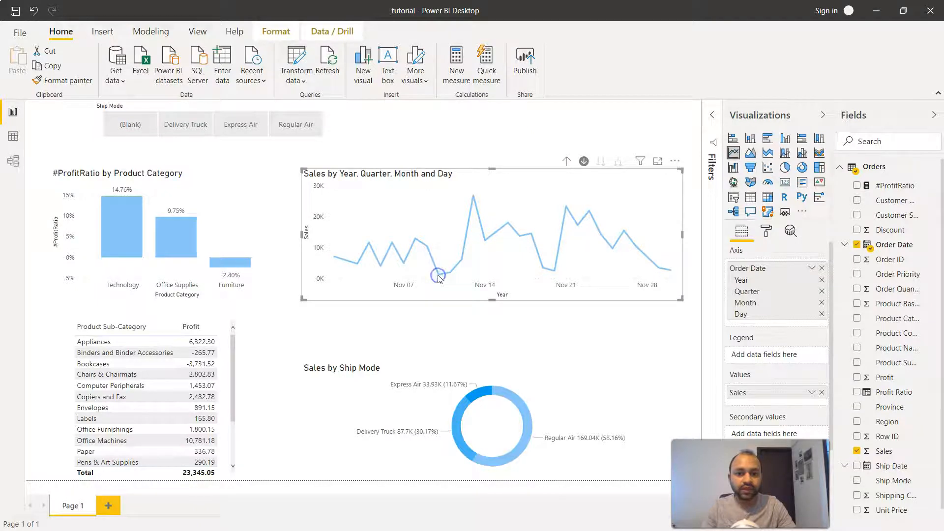
{"action": "mouse_move", "coordinate": [510, 254]}
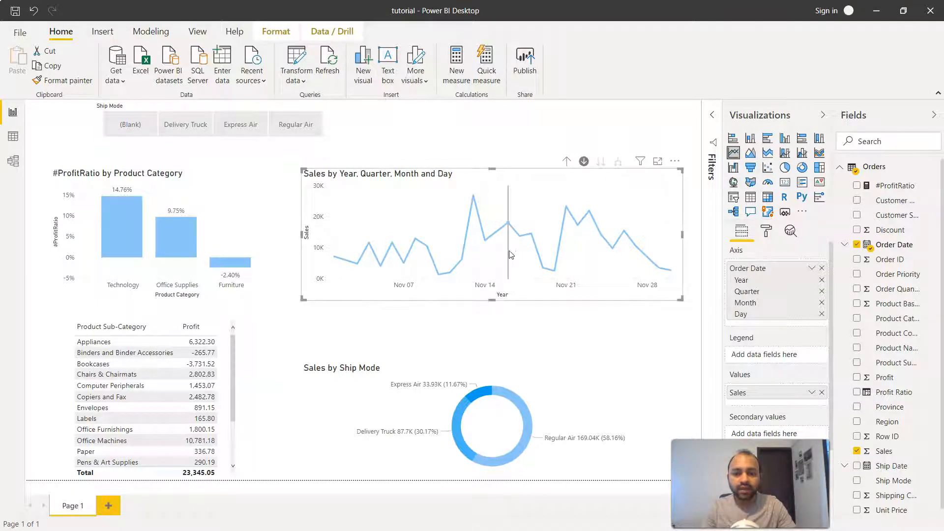
{"action": "mouse_move", "coordinate": [392, 235]}
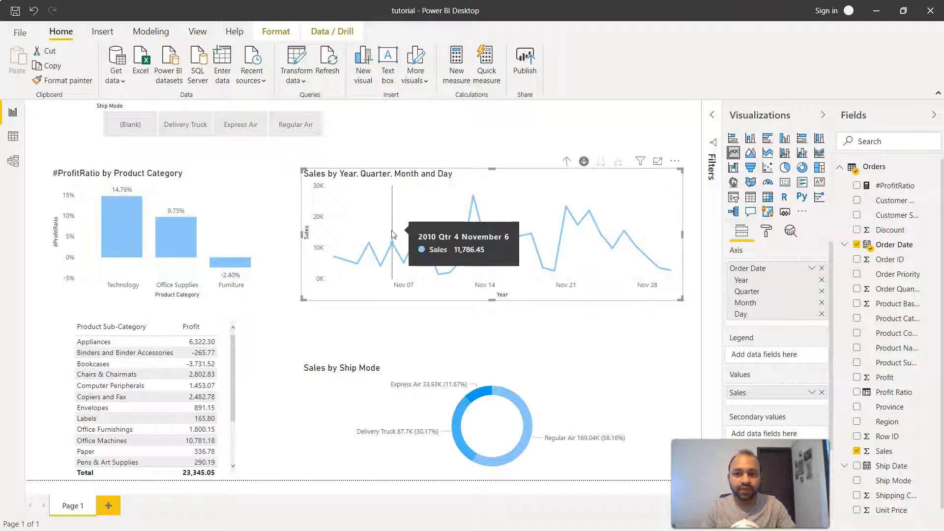
{"action": "mouse_move", "coordinate": [150, 409]}
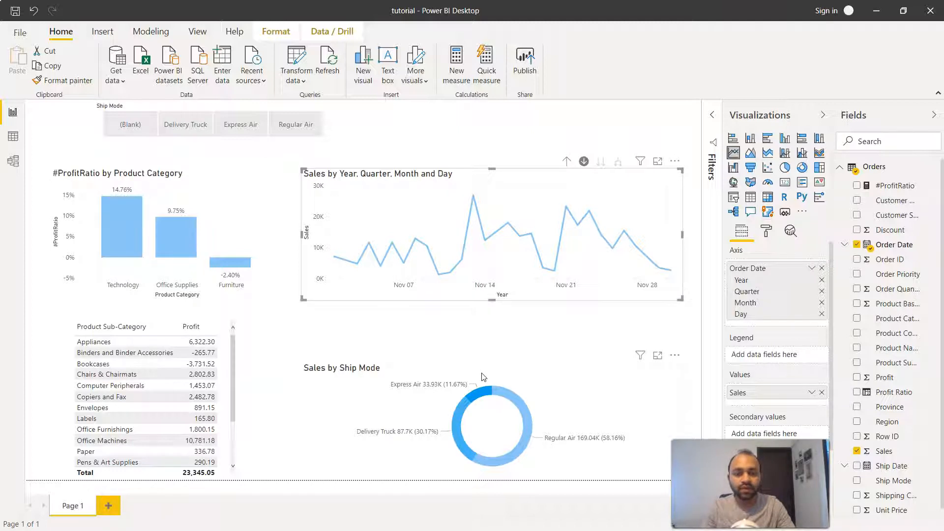
{"action": "mouse_move", "coordinate": [562, 270]}
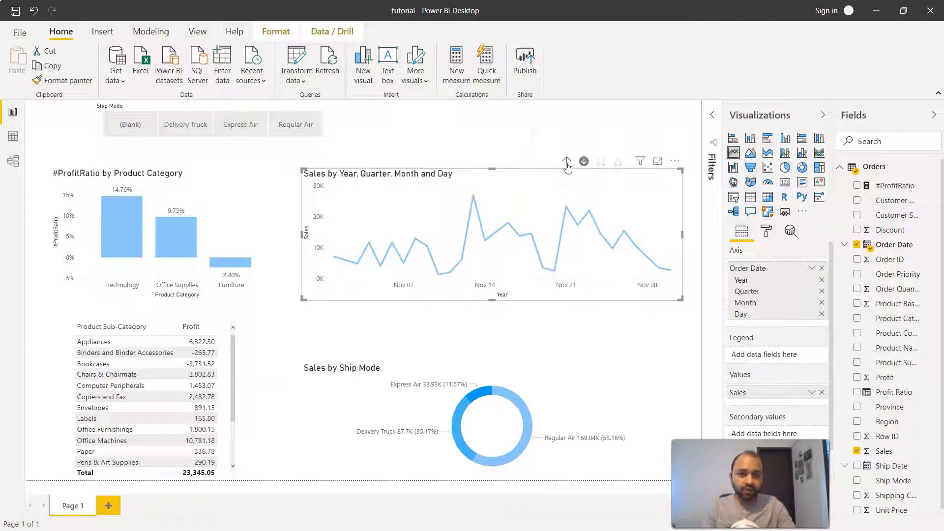
{"action": "mouse_move", "coordinate": [567, 161]}
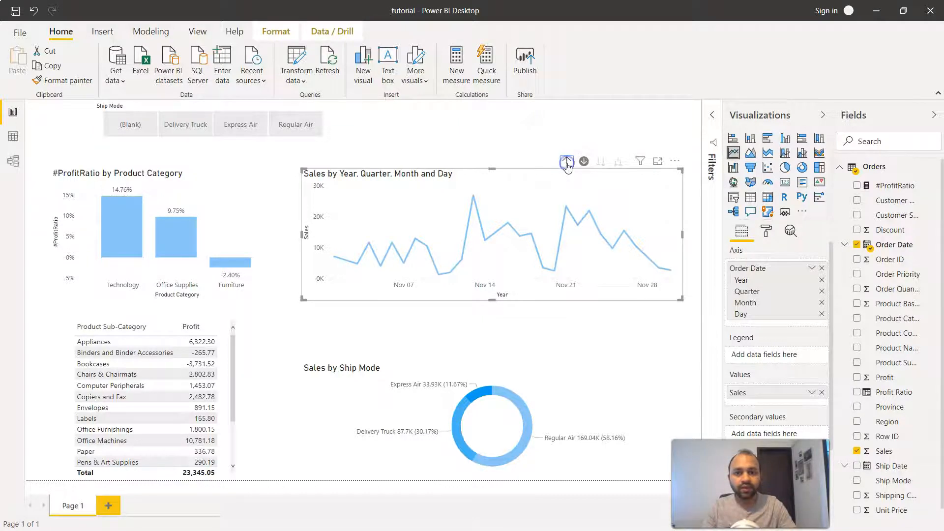
Step: Drill up three levels from Day through Month and Quarter to yearly Sales
{"action": "left_click", "coordinate": [566, 160]}
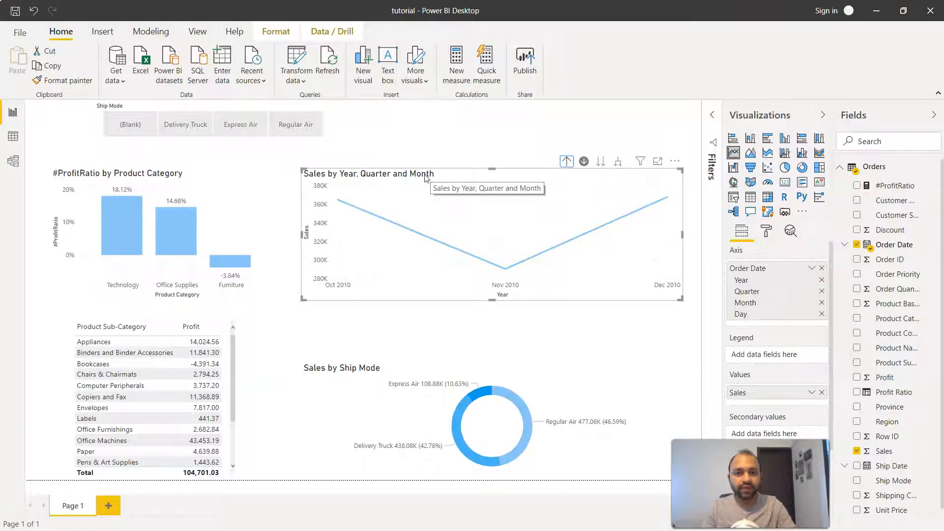
{"action": "mouse_move", "coordinate": [566, 161]}
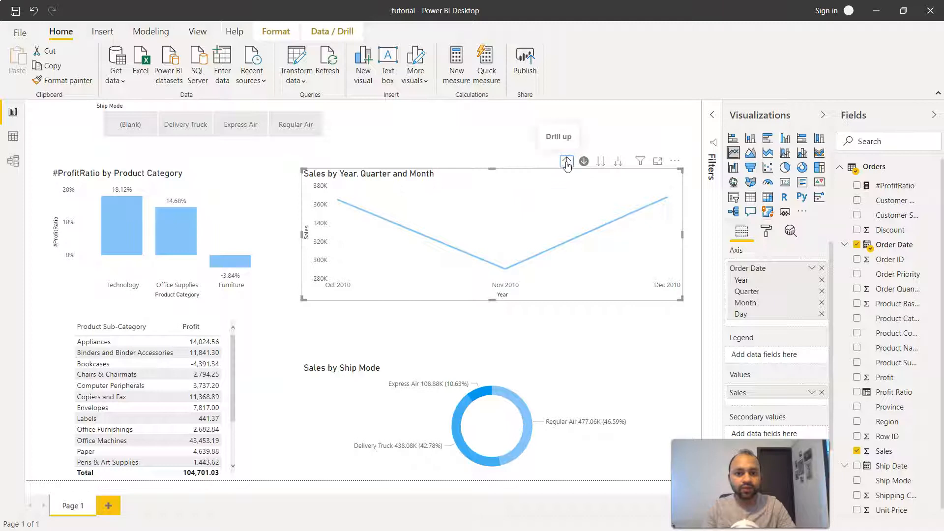
{"action": "left_click", "coordinate": [566, 161]}
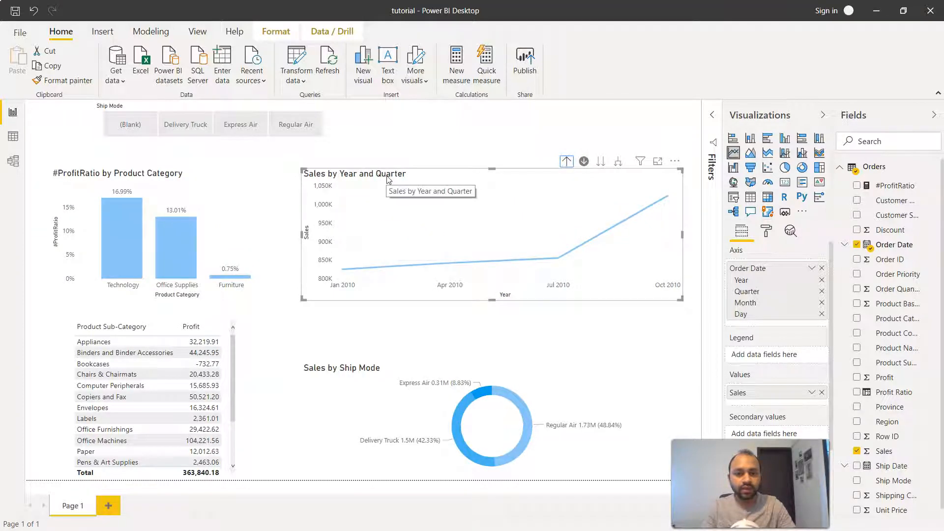
{"action": "mouse_move", "coordinate": [566, 163]}
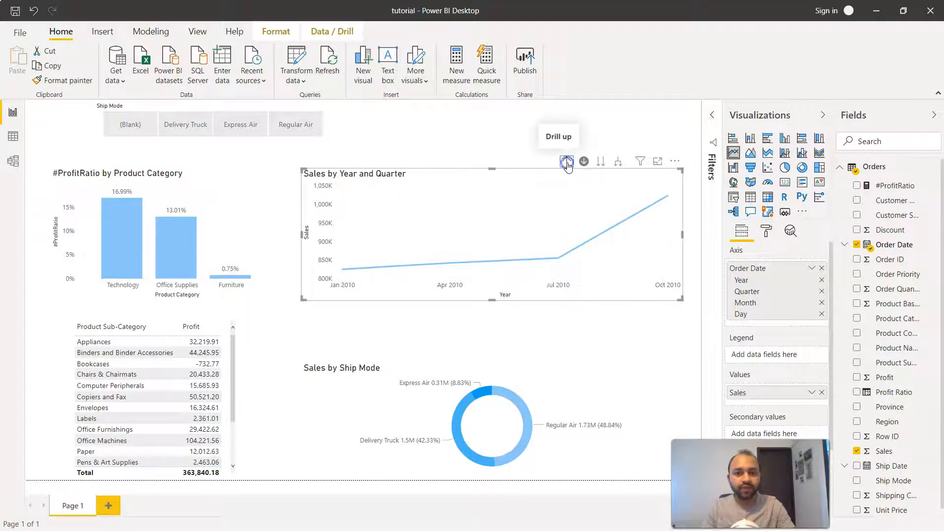
{"action": "left_click", "coordinate": [567, 162]}
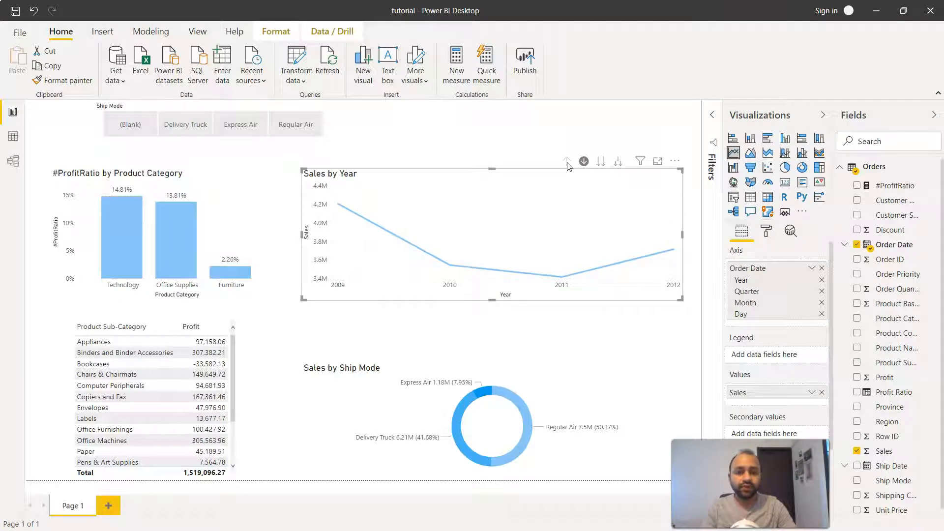
{"action": "mouse_move", "coordinate": [600, 161]}
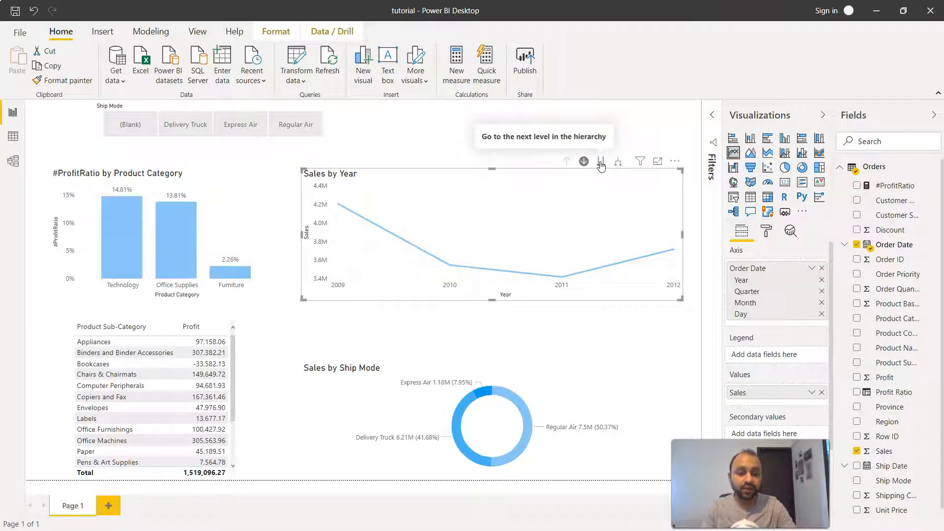
Step: Go to the next hierarchy level, moving from Quarter to Month to Day across all years
{"action": "left_click", "coordinate": [601, 161]}
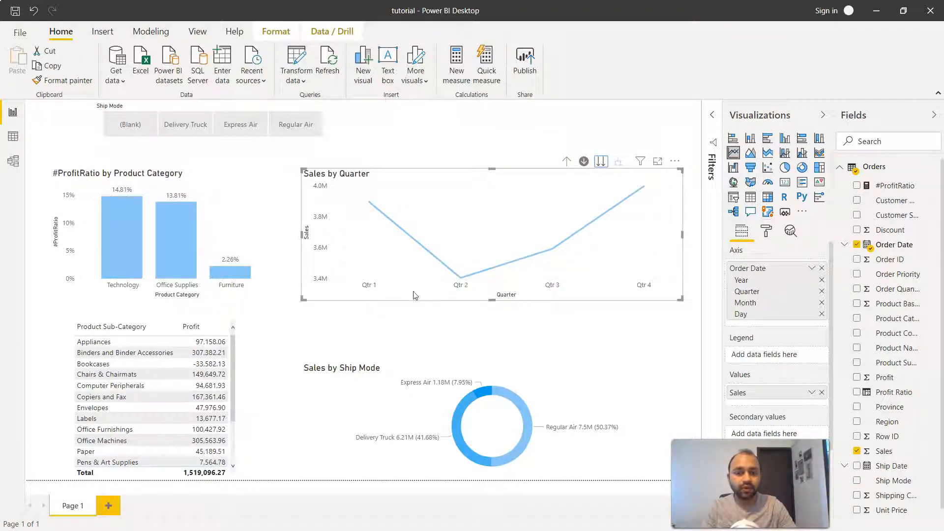
{"action": "mouse_move", "coordinate": [631, 282]}
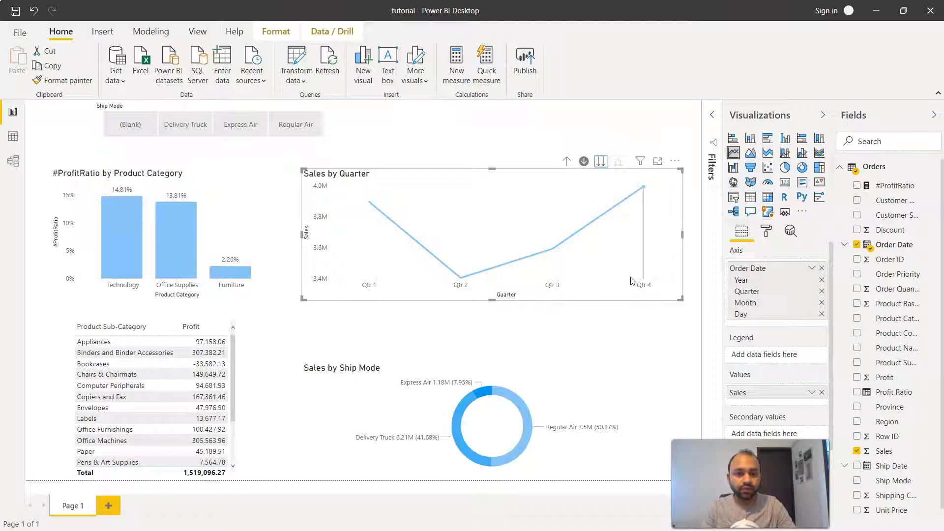
{"action": "mouse_move", "coordinate": [632, 282]}
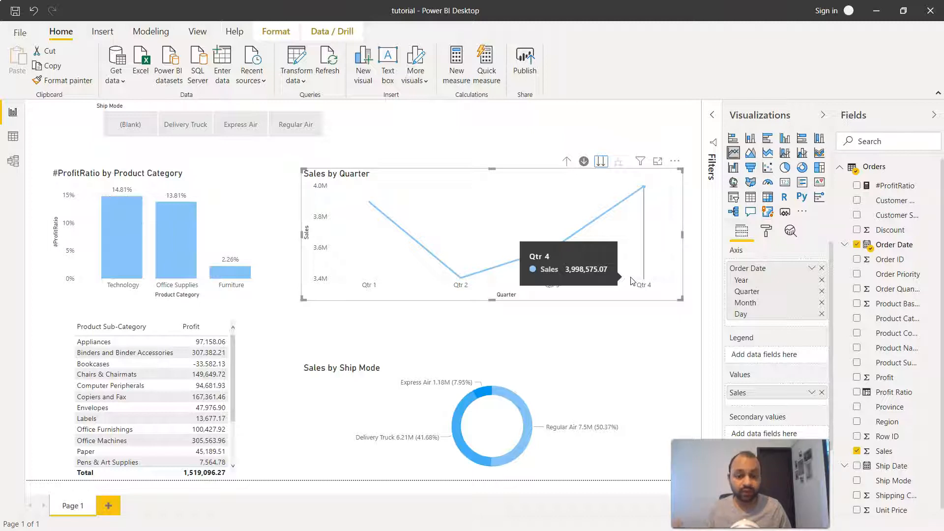
{"action": "mouse_move", "coordinate": [610, 171]}
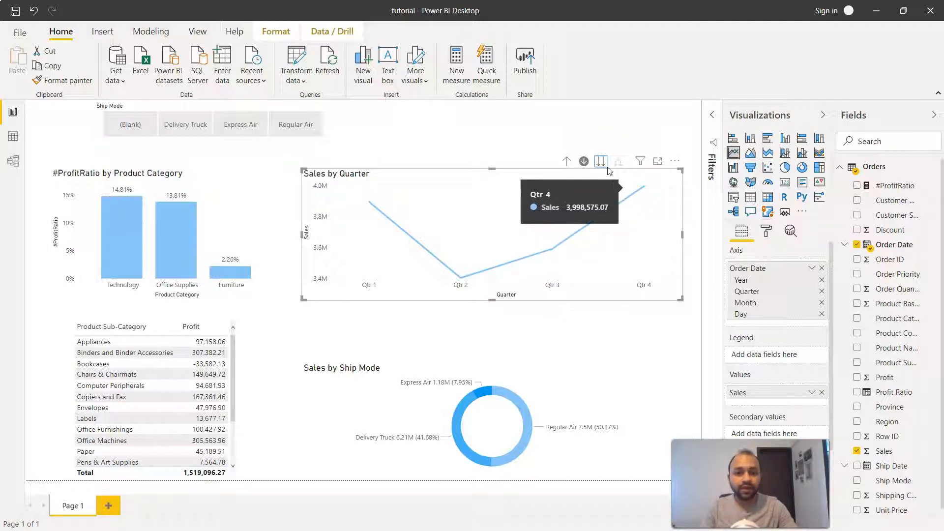
{"action": "left_click", "coordinate": [583, 161]}
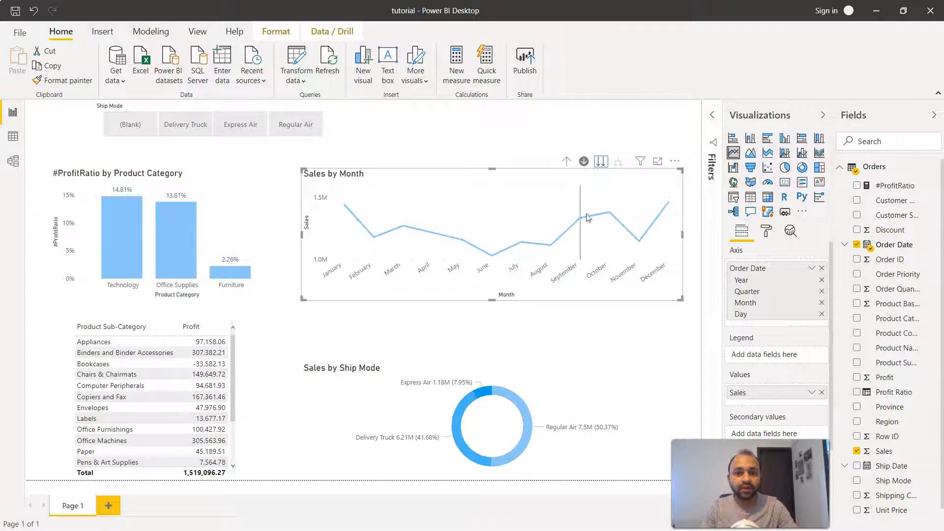
{"action": "left_click", "coordinate": [600, 161]}
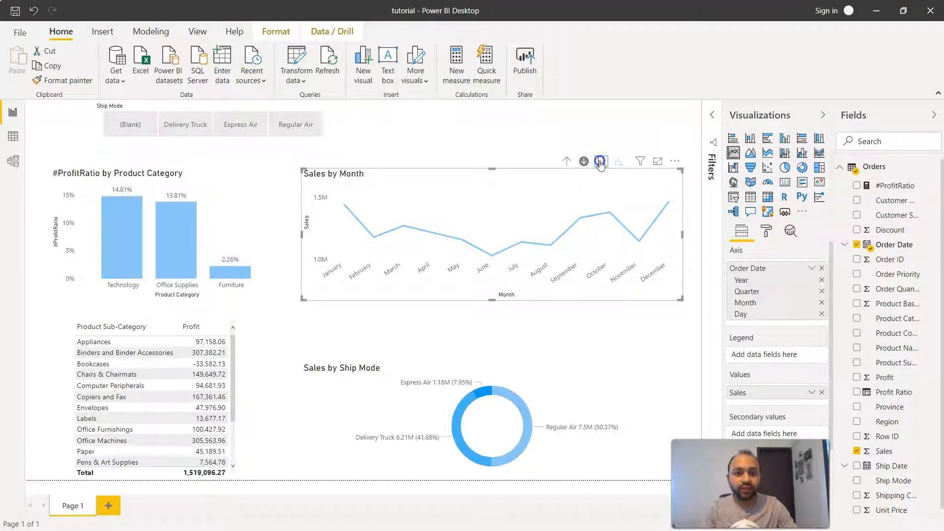
{"action": "left_click", "coordinate": [600, 161]}
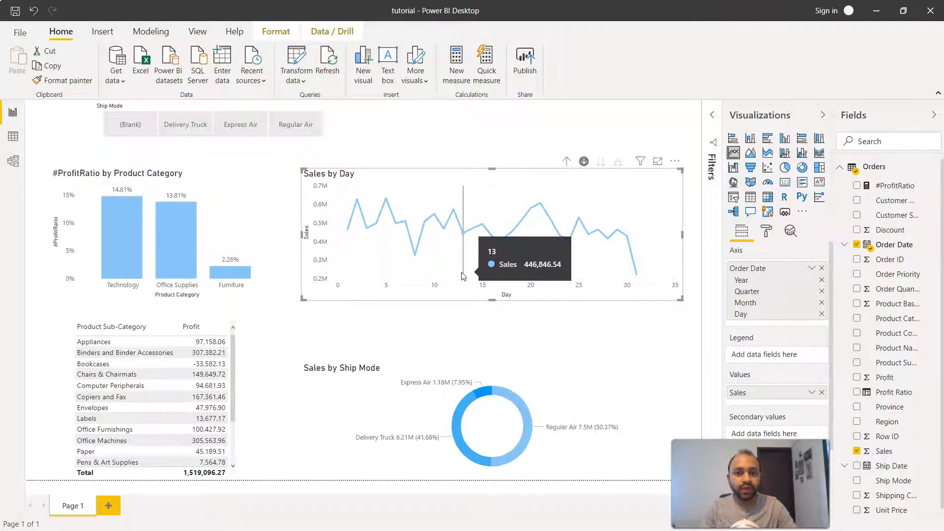
{"action": "mouse_move", "coordinate": [624, 283]}
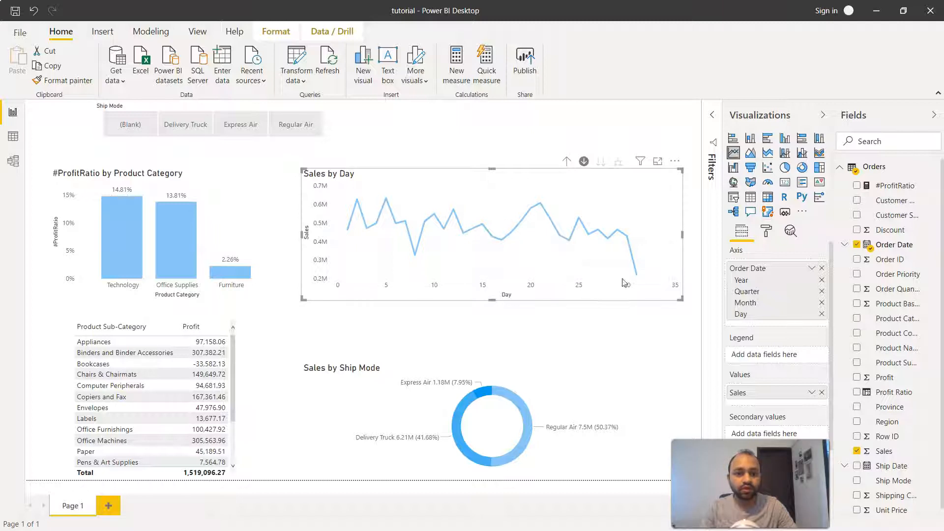
{"action": "mouse_move", "coordinate": [636, 280]}
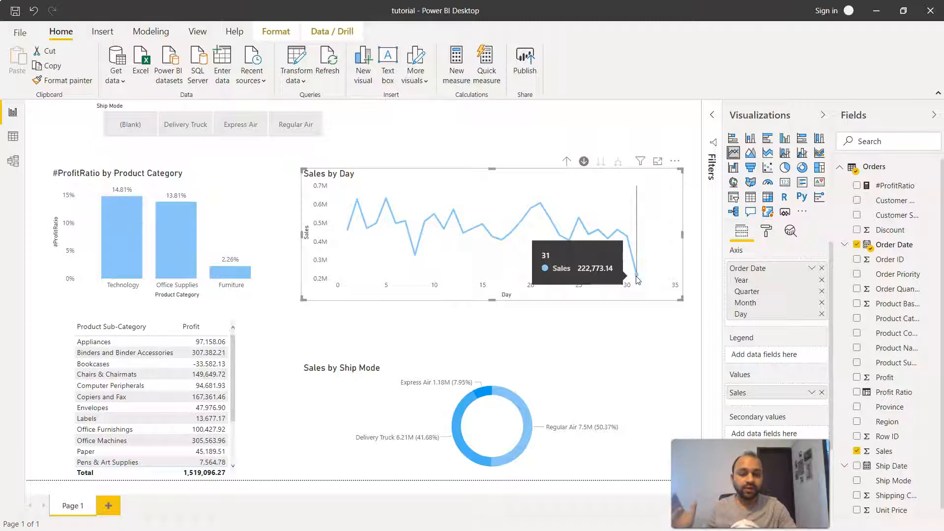
{"action": "mouse_move", "coordinate": [558, 241]}
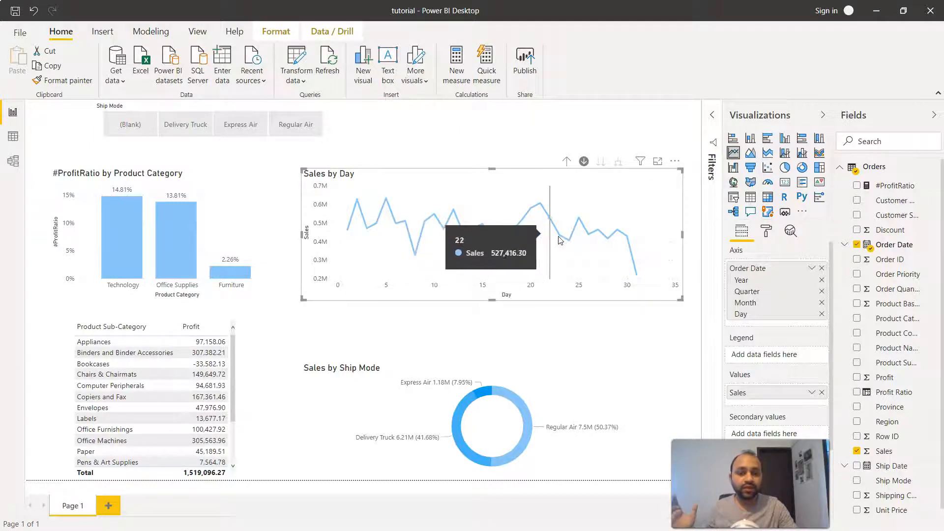
{"action": "mouse_move", "coordinate": [575, 207]}
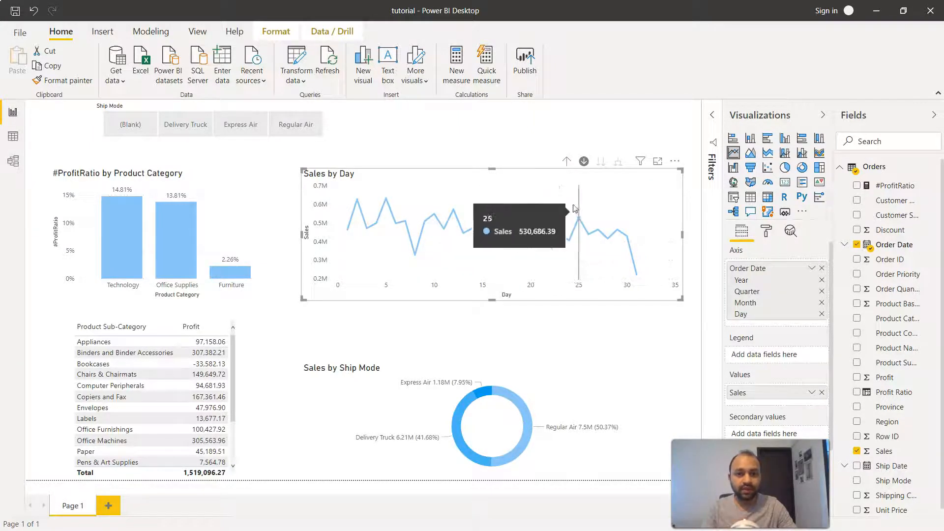
Step: Drill up from Day to Month, Quarter, then Year for 2009–2012
{"action": "left_click", "coordinate": [566, 161]}
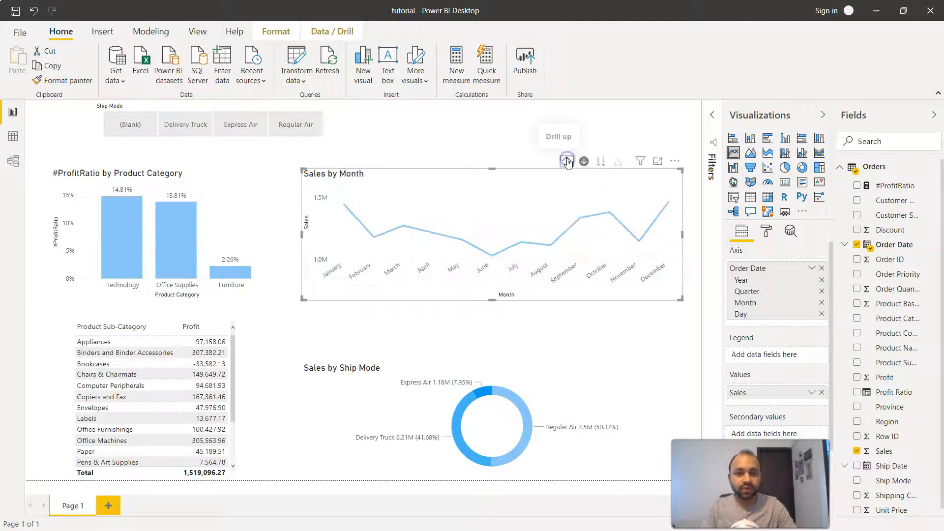
{"action": "left_click", "coordinate": [567, 161]}
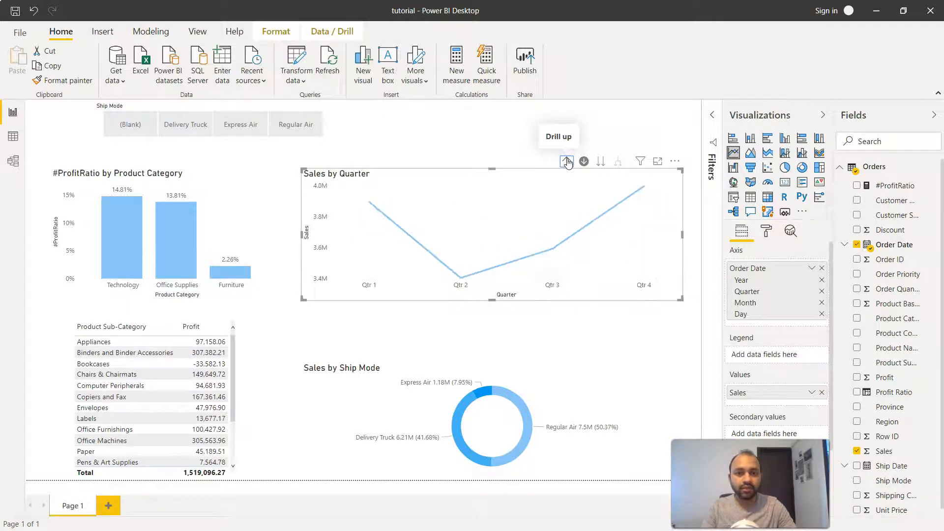
{"action": "left_click", "coordinate": [566, 161]}
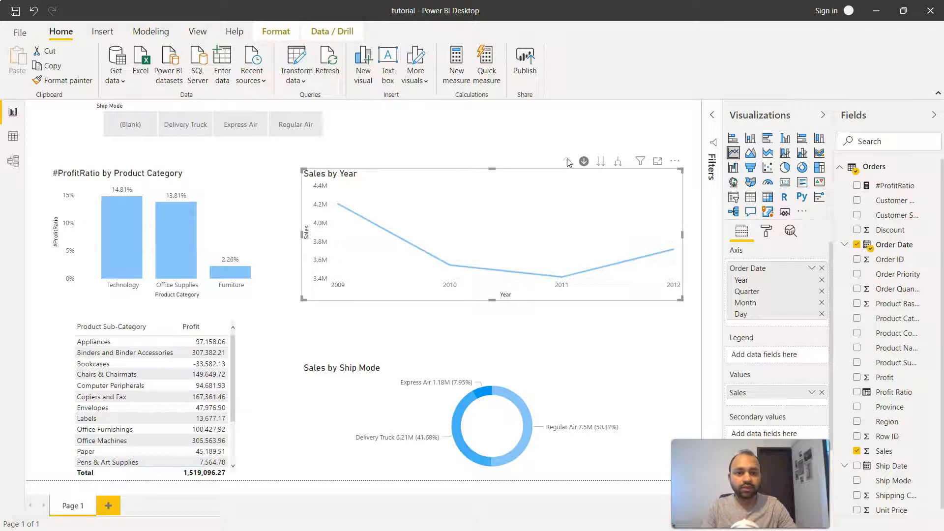
{"action": "mouse_move", "coordinate": [455, 297]}
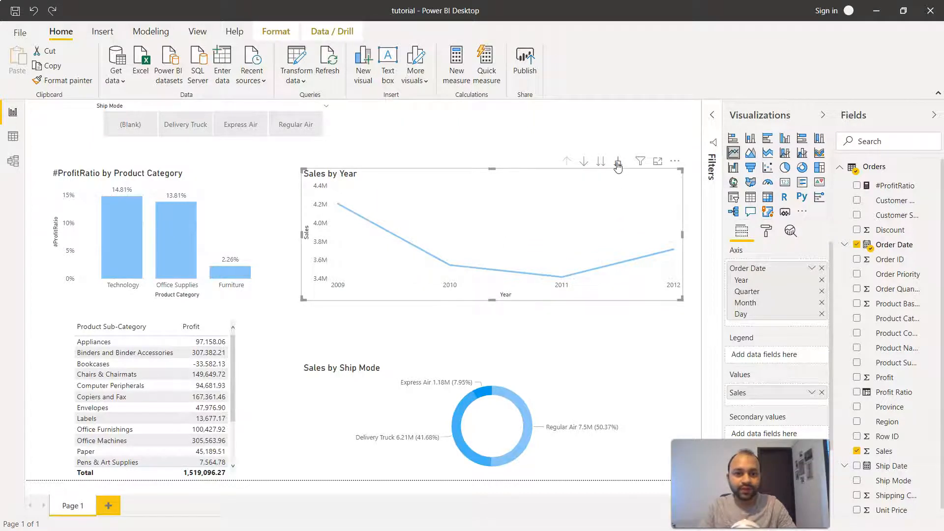
{"action": "mouse_move", "coordinate": [617, 161]}
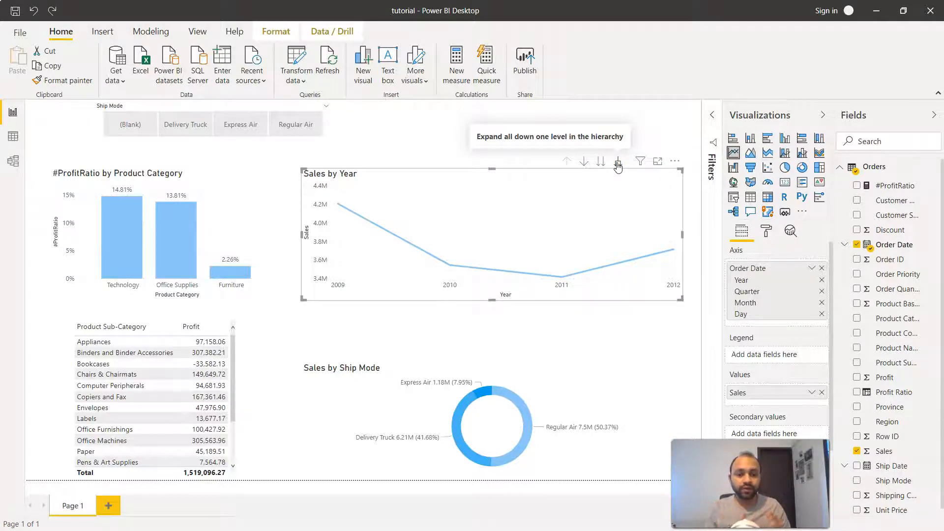
{"action": "mouse_move", "coordinate": [600, 161]}
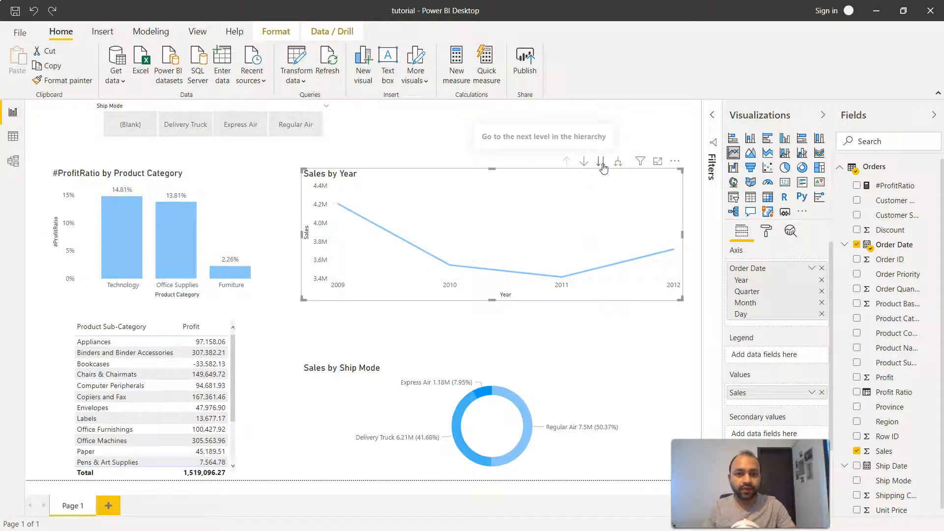
{"action": "mouse_move", "coordinate": [601, 161]}
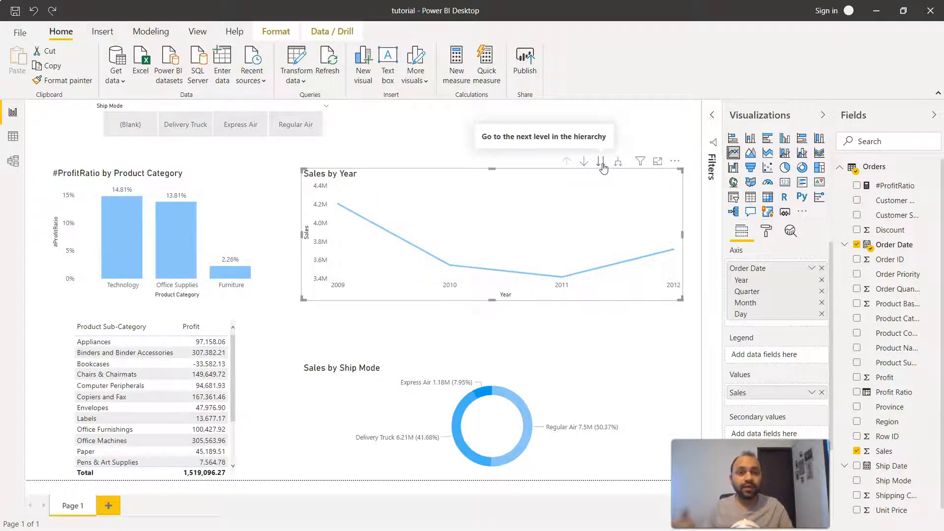
{"action": "mouse_move", "coordinate": [619, 167]}
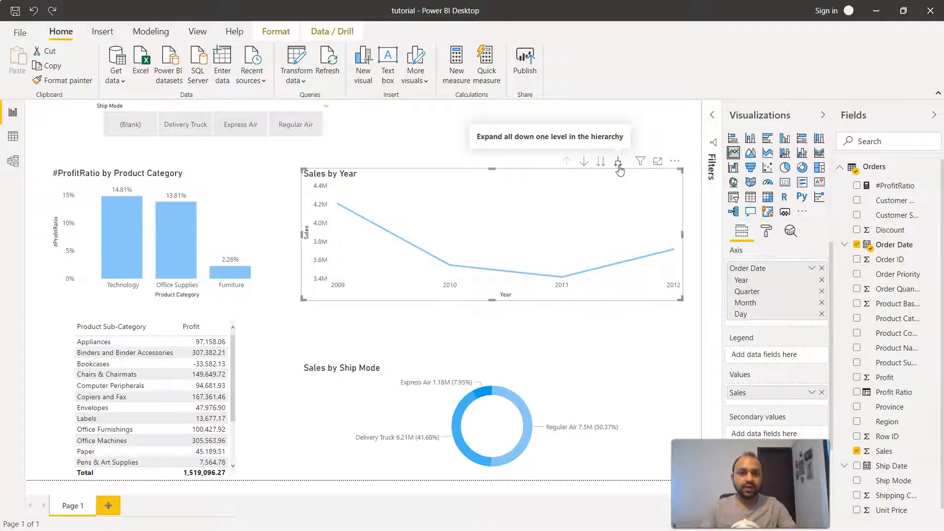
Step: Expand all down through quarters, months and days, then drill up to Year and Quarter
{"action": "left_click", "coordinate": [618, 161]}
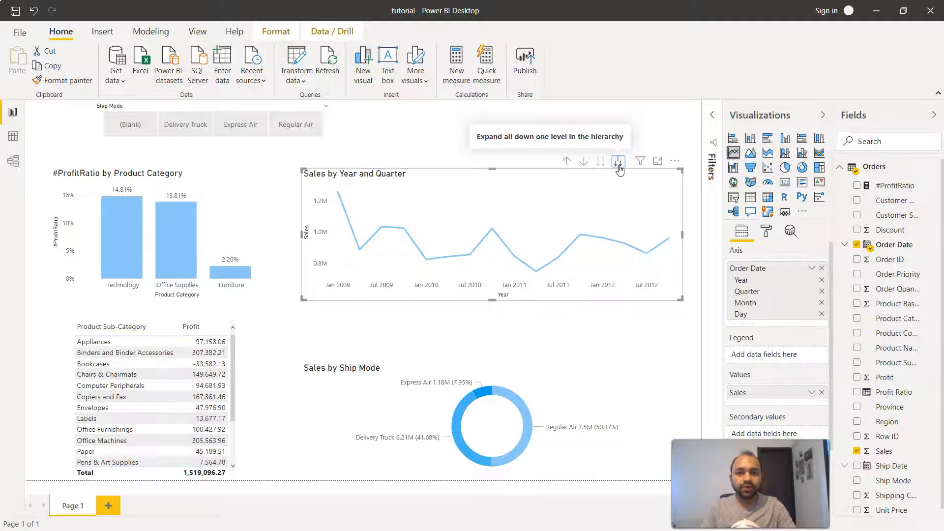
{"action": "mouse_move", "coordinate": [523, 291]}
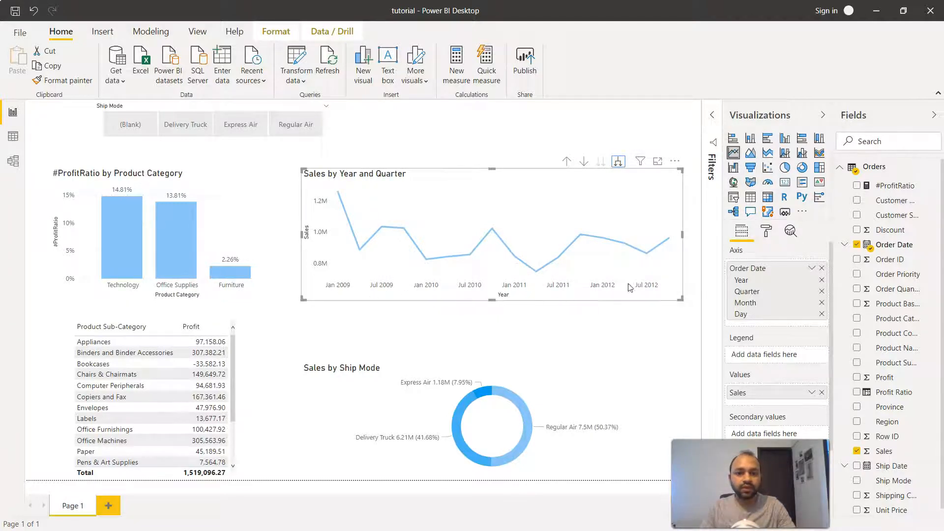
{"action": "mouse_move", "coordinate": [654, 289]}
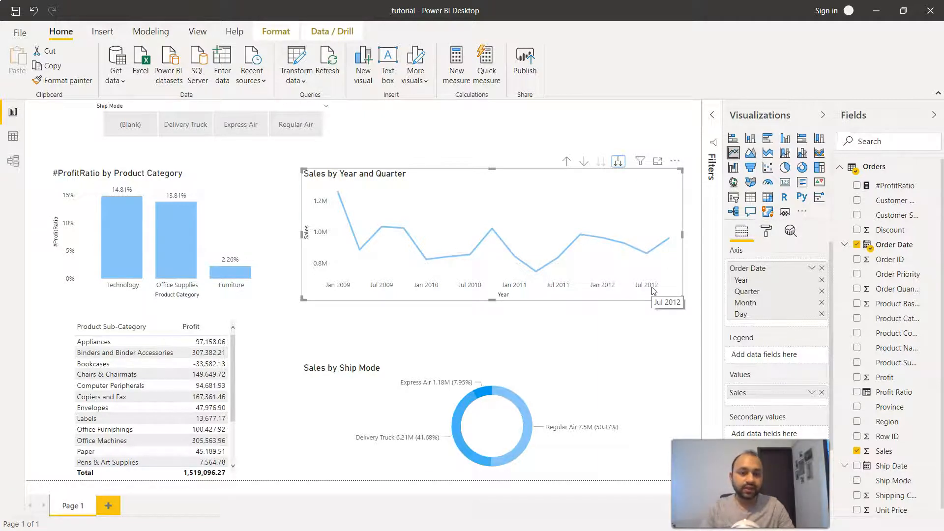
{"action": "left_click", "coordinate": [617, 162]}
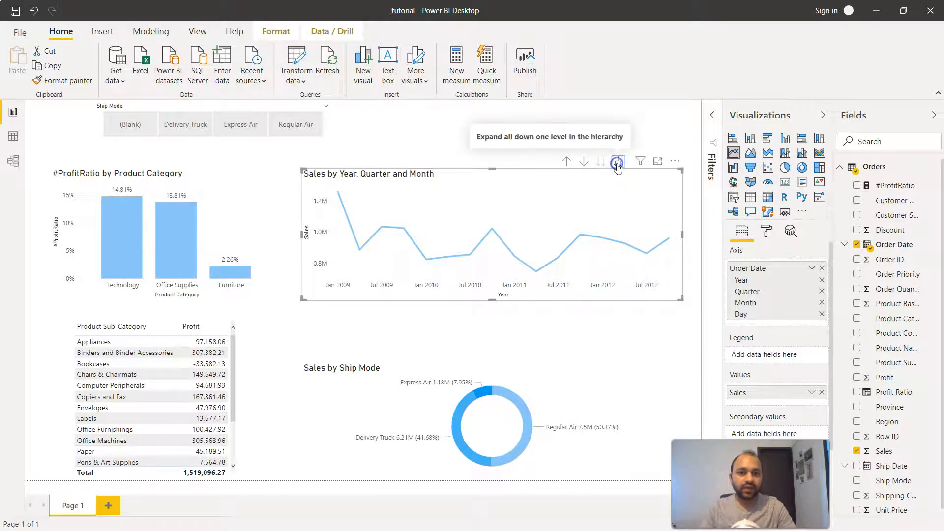
{"action": "left_click", "coordinate": [617, 161]}
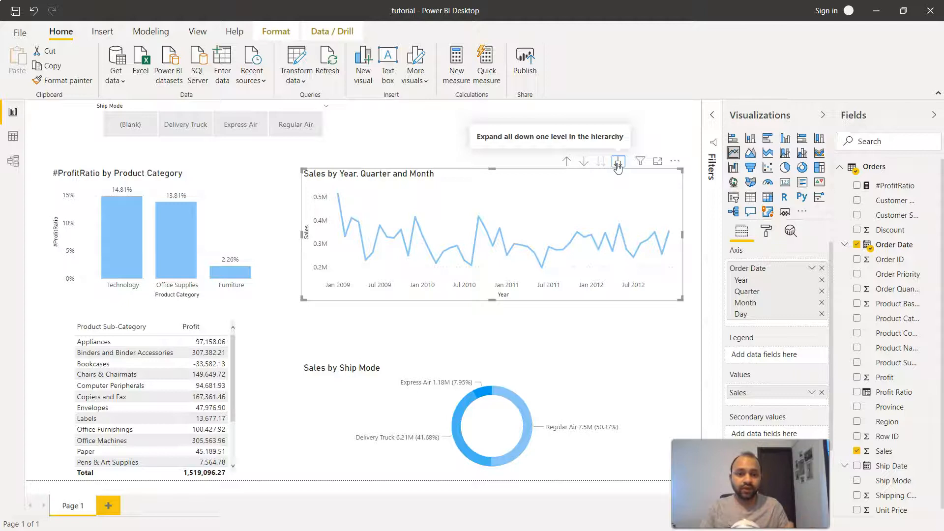
{"action": "left_click", "coordinate": [618, 161]}
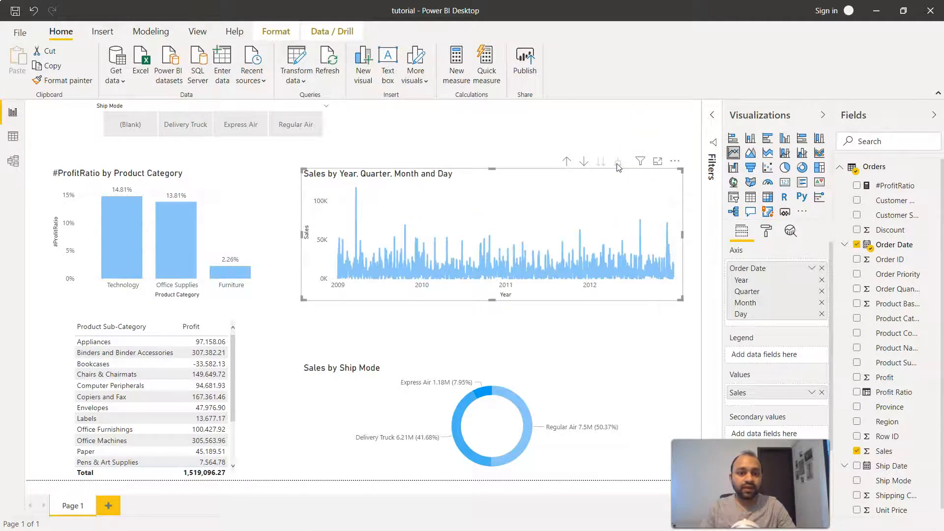
{"action": "mouse_move", "coordinate": [636, 271]}
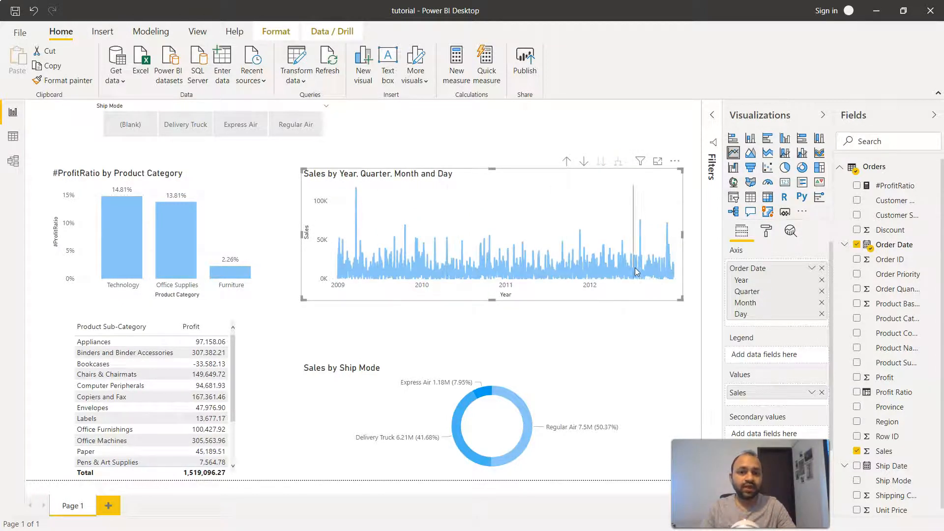
{"action": "mouse_move", "coordinate": [551, 270]}
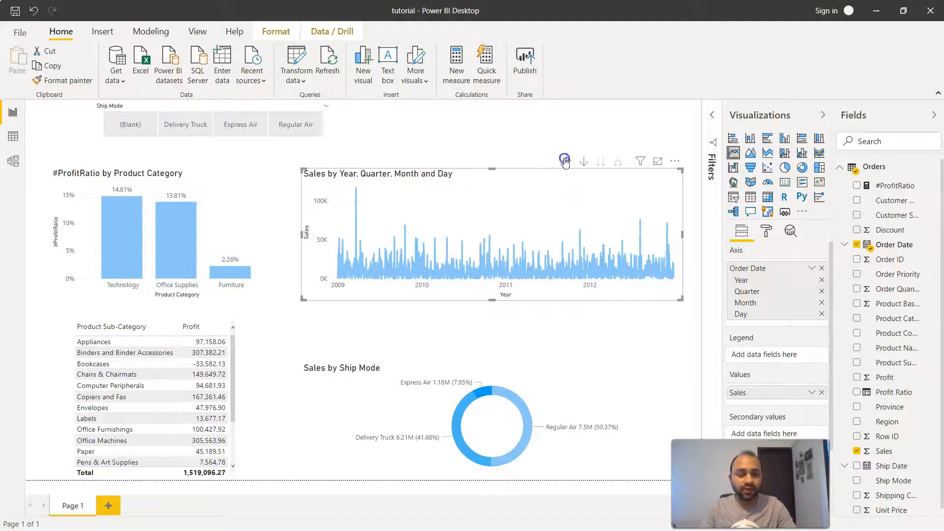
{"action": "left_click", "coordinate": [566, 161]}
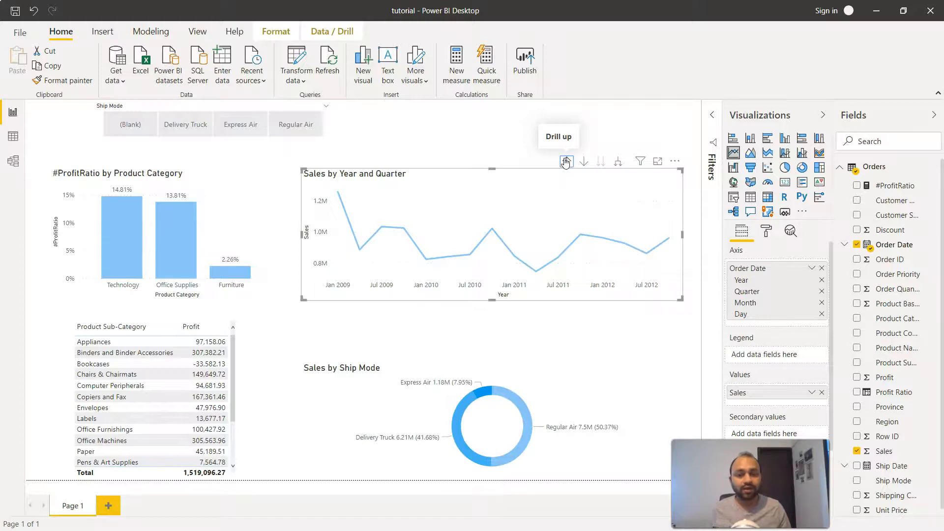
{"action": "mouse_move", "coordinate": [565, 161]}
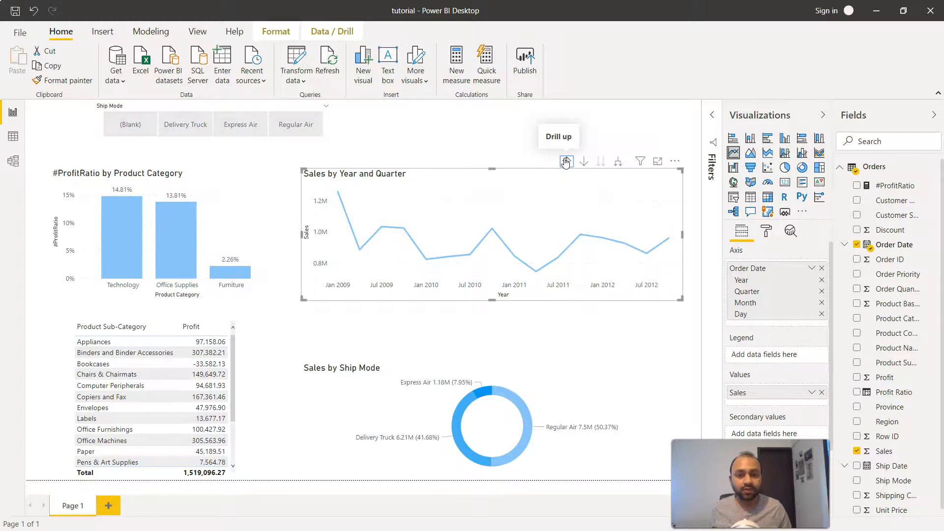